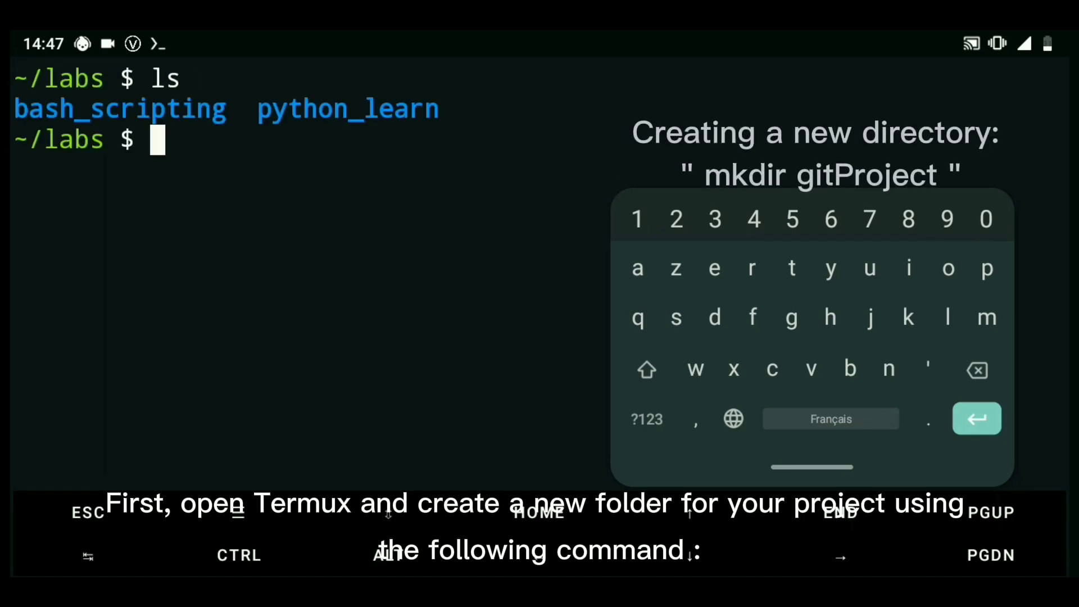
Create the gitProject folder inside labs, confirm it exists, and change into it.
{"action": "type", "text": "mkdir gitP"}
{"action": "type", "text": "cd gitProje"}
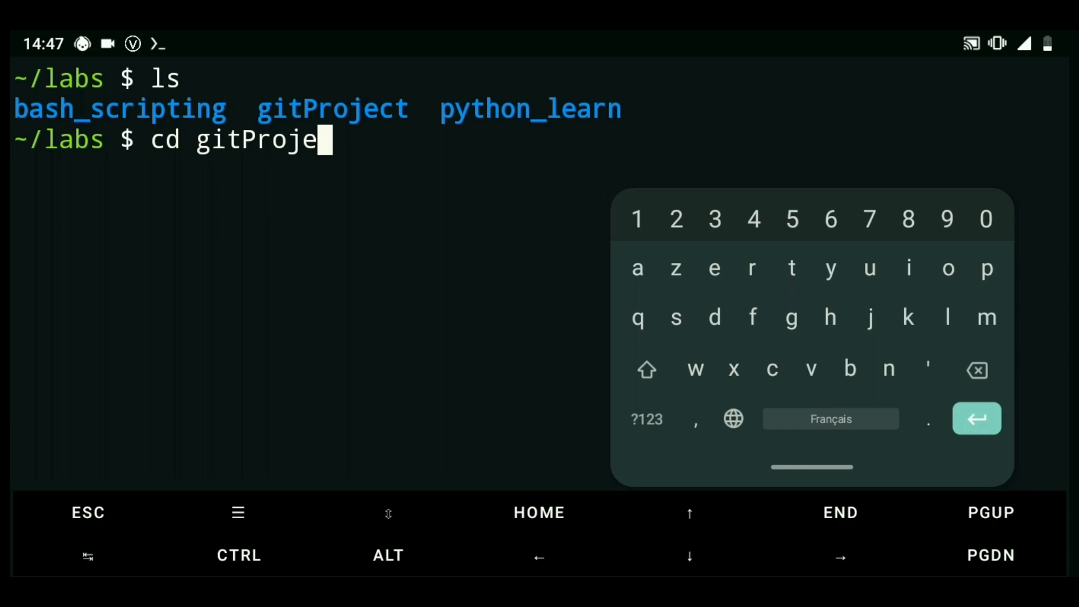
{"action": "key", "text": "Enter"}
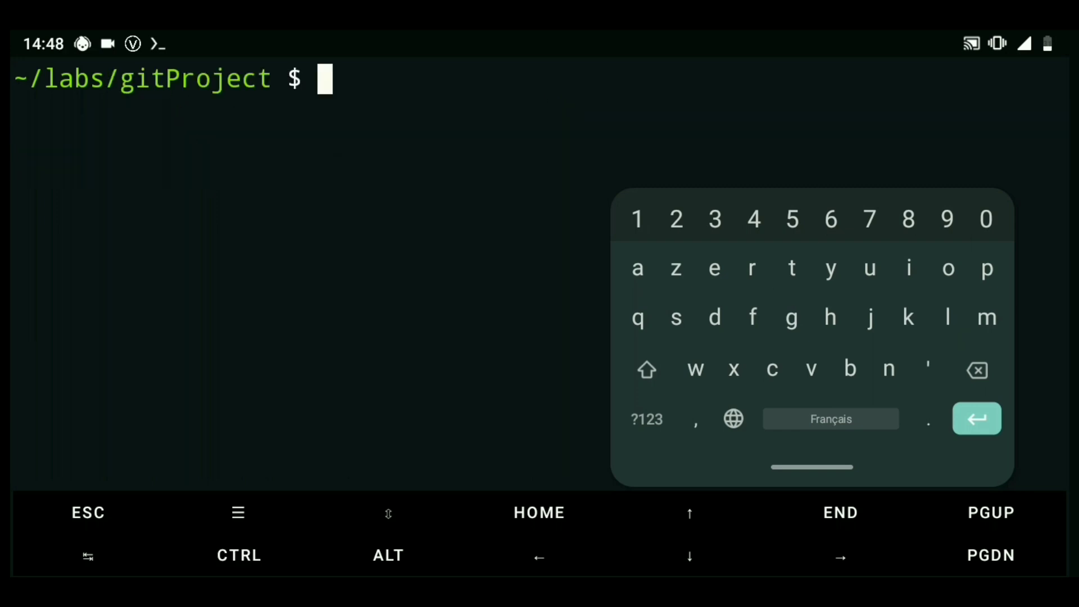
{"action": "type", "text": "git"}
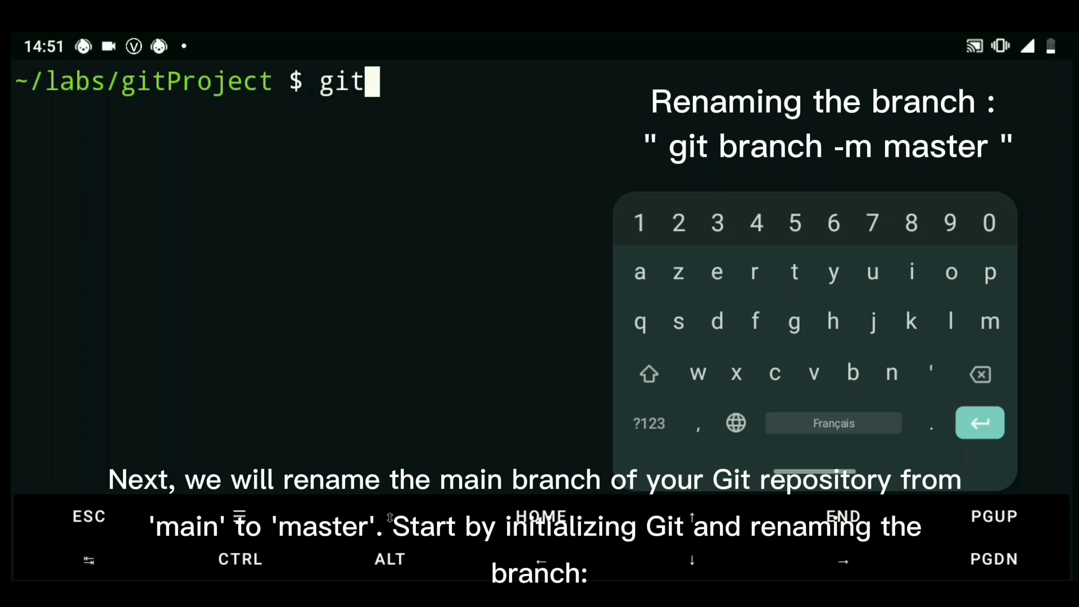
Rename the current branch to master with git branch -m master.
{"action": "type", "text": "branch -m"}
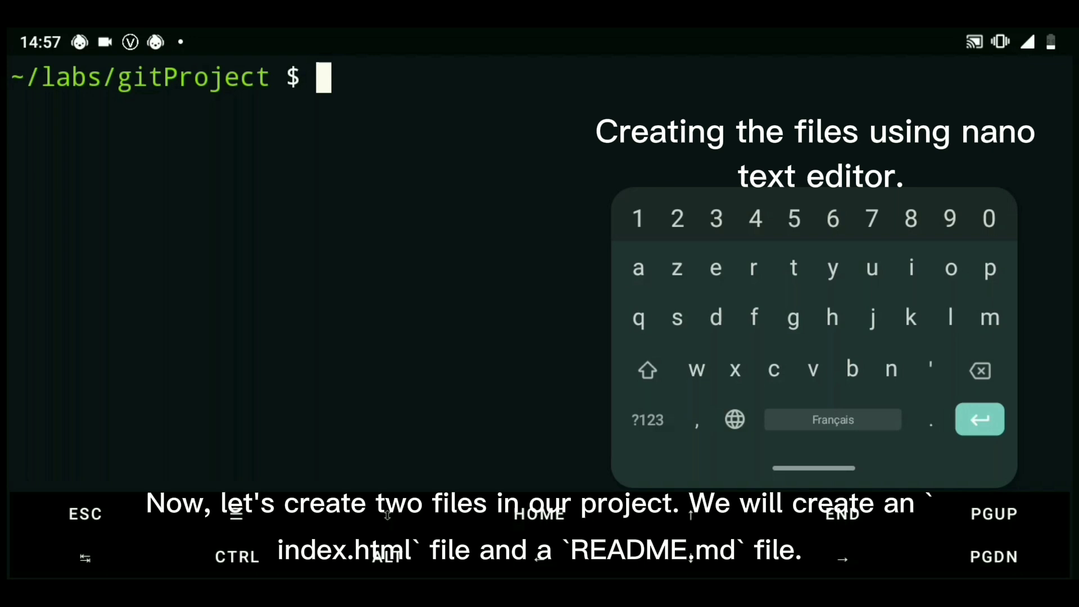
Write index.html with an h1 'This is my github repo first', then create README.md.
{"action": "type", "text": "nan"}
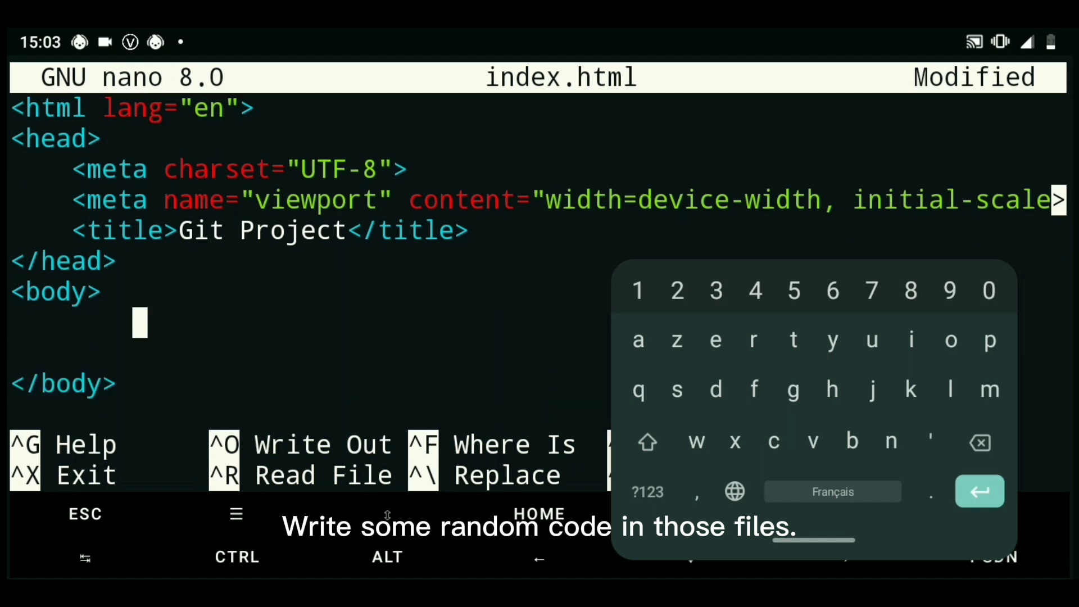
{"action": "type", "text": "<h1></h1>"}
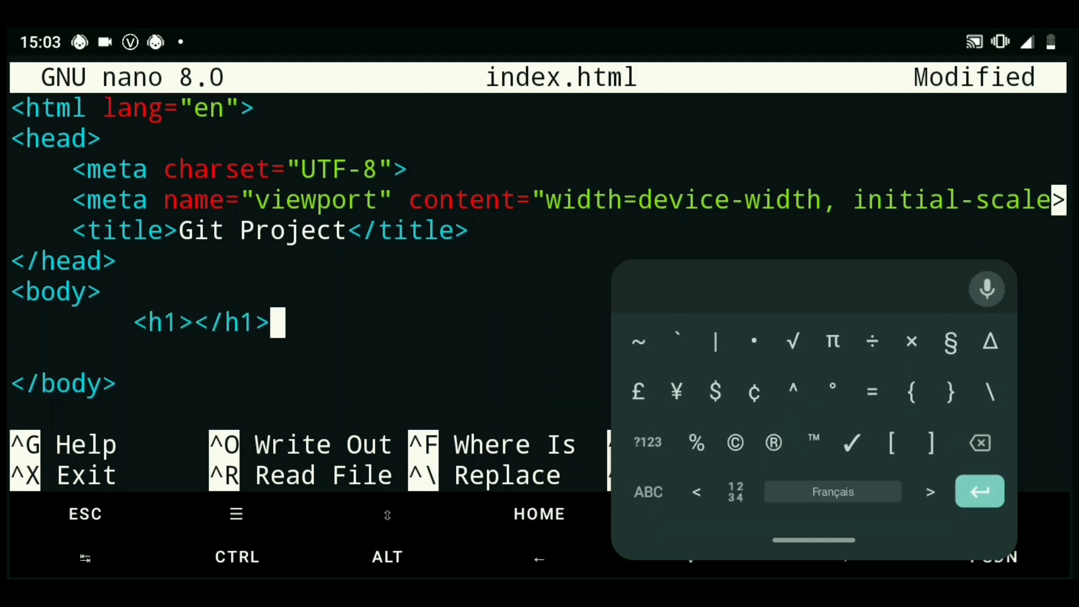
{"action": "type", "text": "This is my github"}
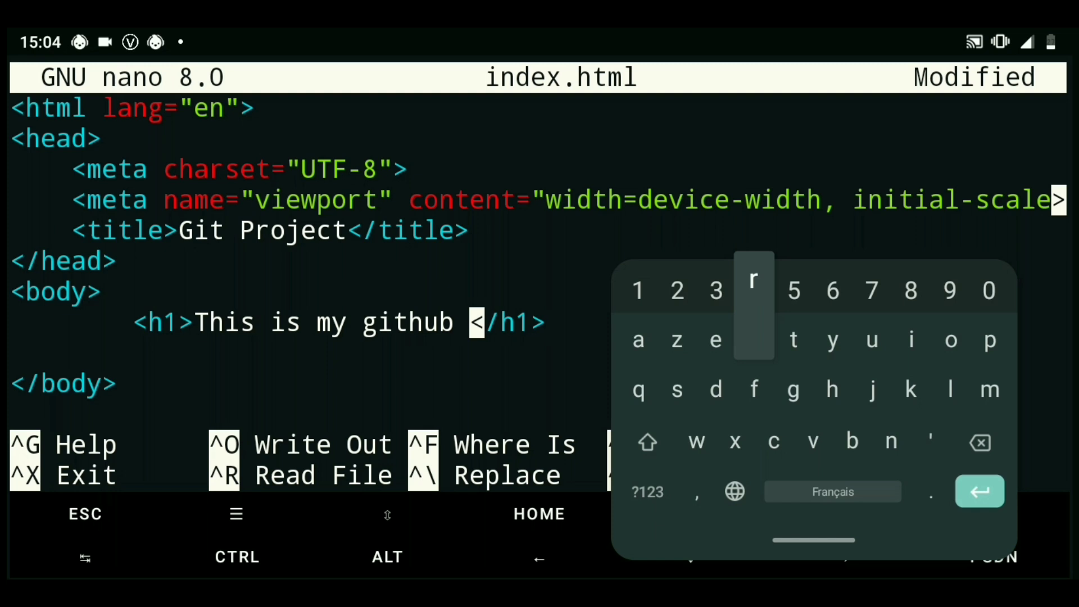
{"action": "type", "text": "repo first"}
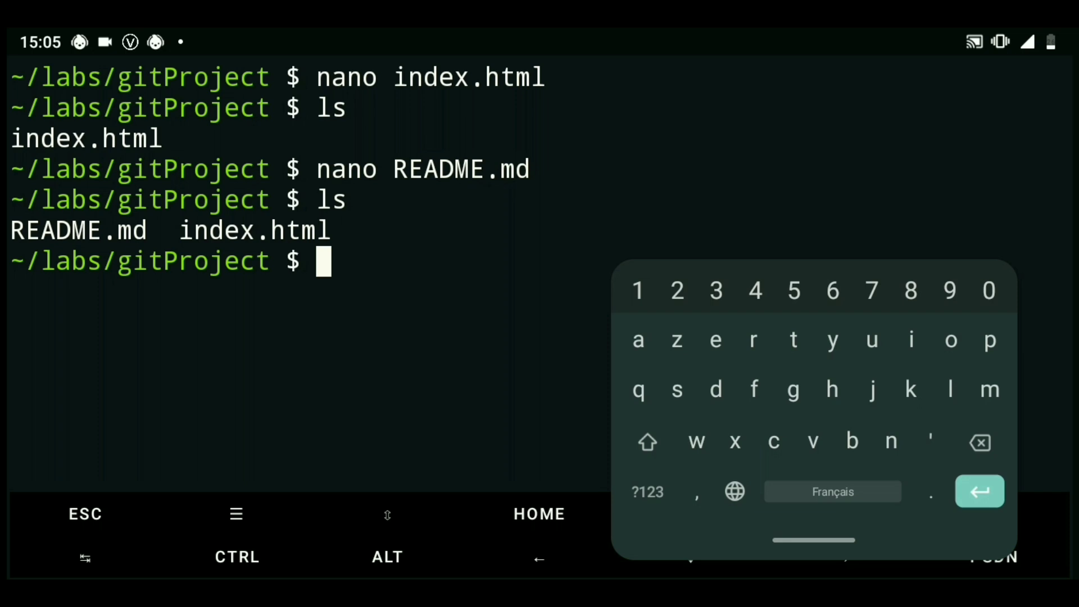
{"action": "type", "text": "g"}
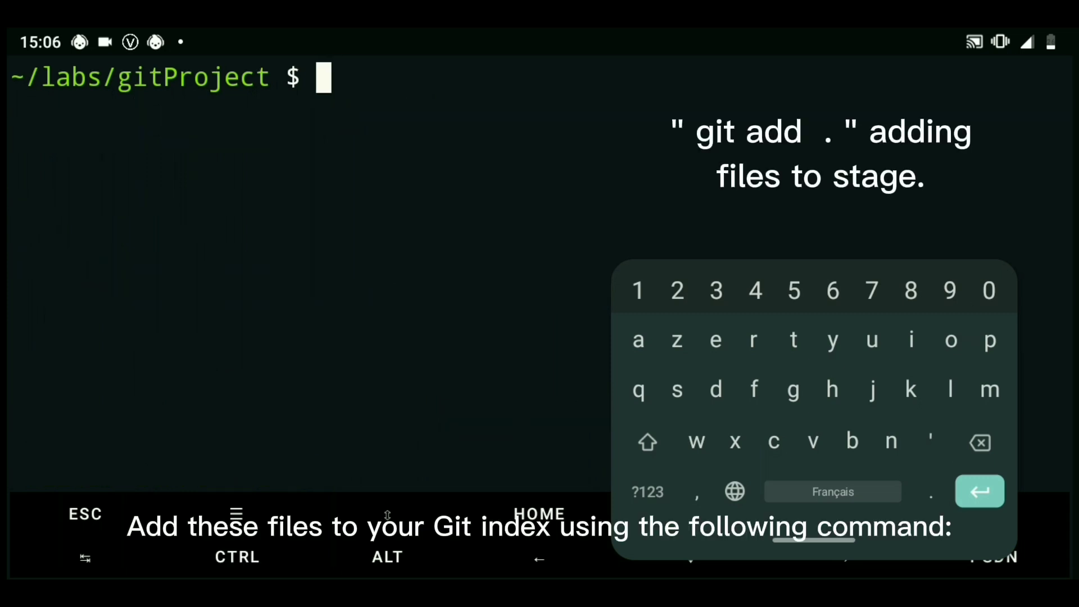
Stage all files with git add and commit them with message "First".
{"action": "type", "text": "git add ."}
{"action": "type", "text": "git commit -m"}
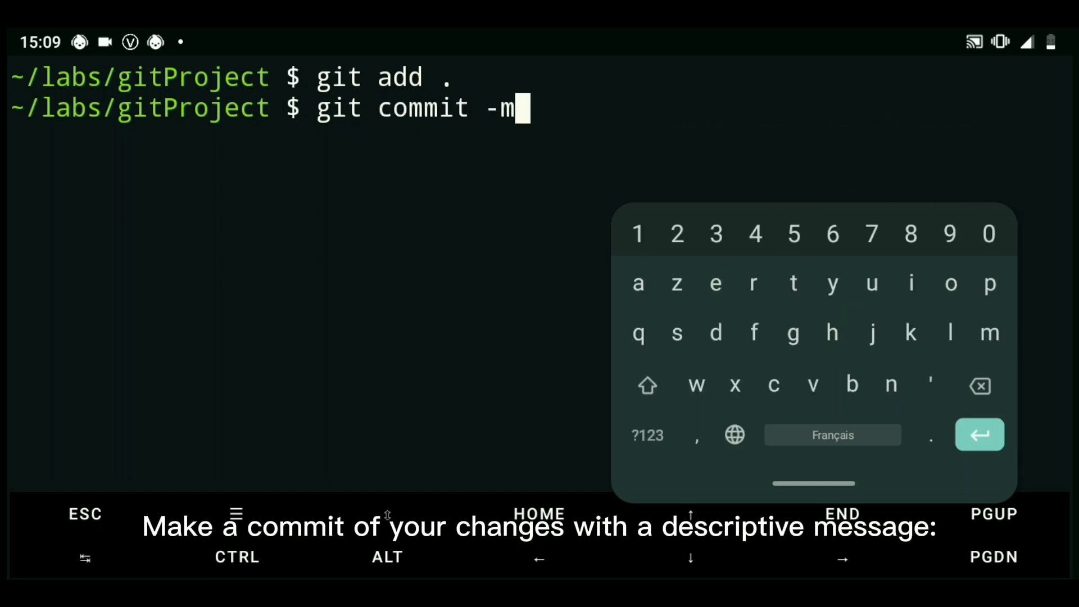
{"action": "type", "text": "\"First\""}
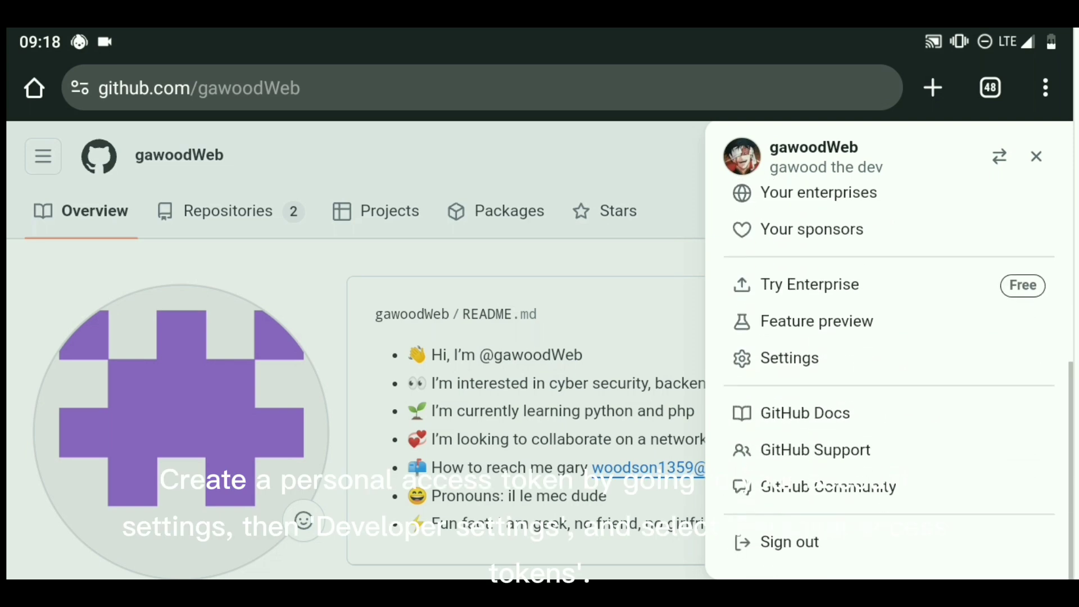
Go from the profile menu through Settings to Developer settings.
{"action": "left_click", "coordinate": [791, 358]}
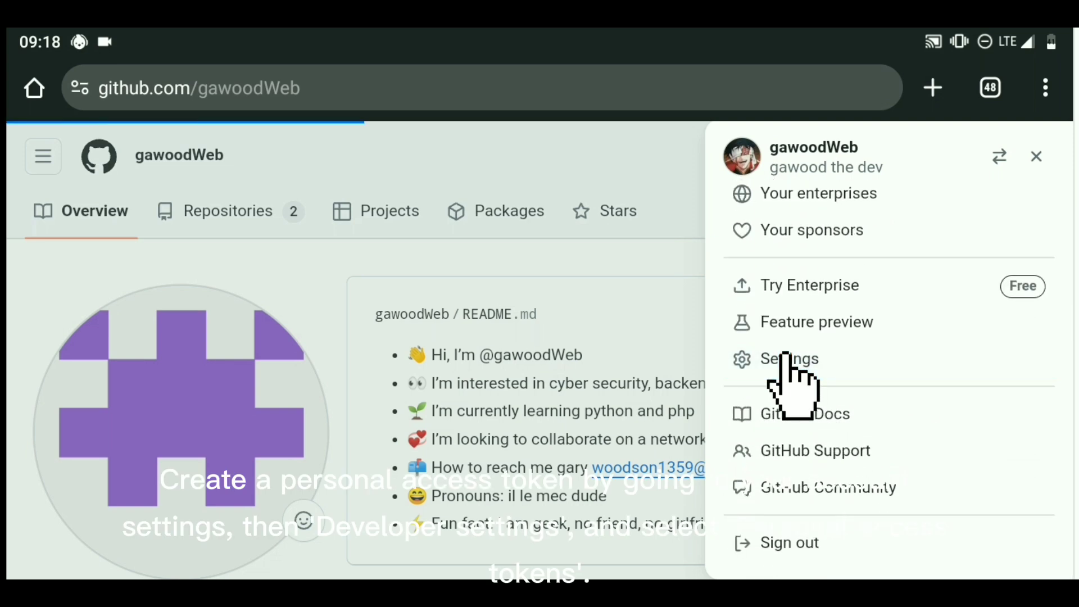
{"action": "left_click", "coordinate": [789, 359]}
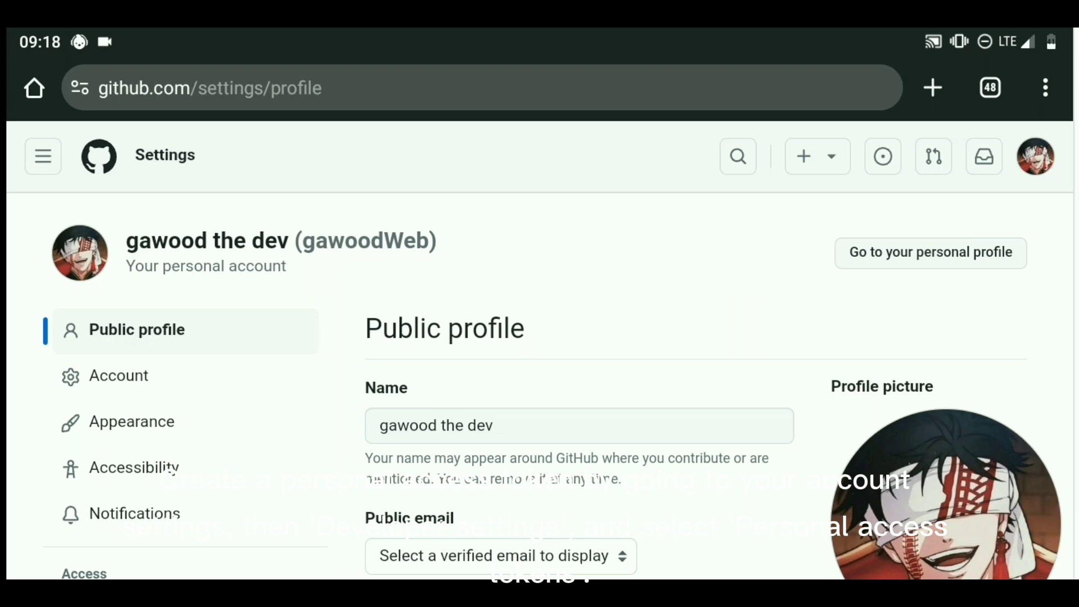
{"action": "scroll", "scroll_direction": "down", "scroll_amount": 3}
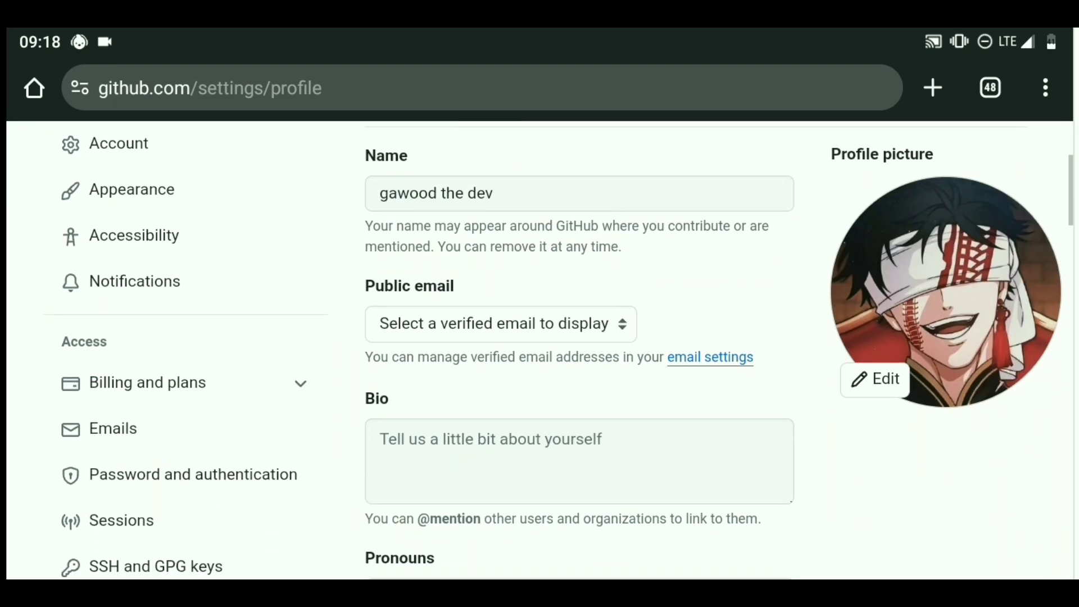
{"action": "scroll", "scroll_direction": "down", "scroll_amount": 3}
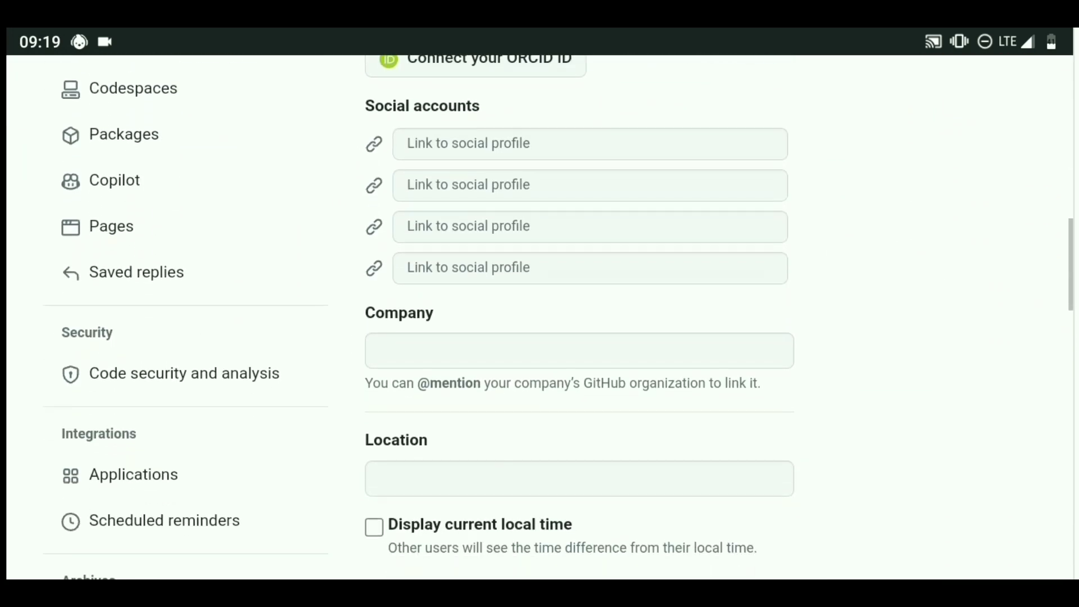
{"action": "scroll", "scroll_direction": "down", "scroll_amount": 3}
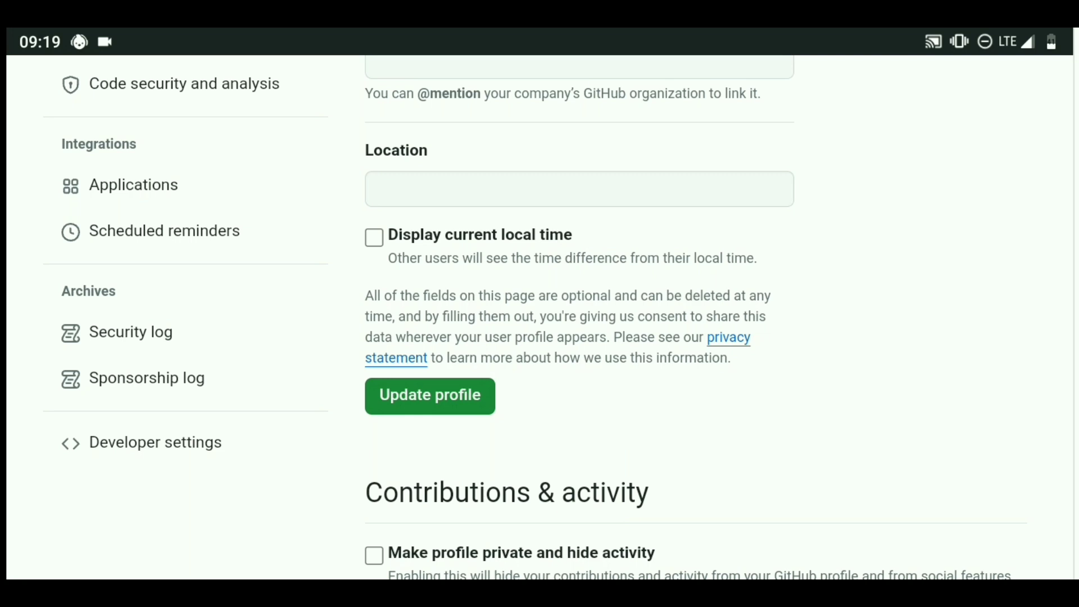
{"action": "mouse_move", "coordinate": [155, 441]}
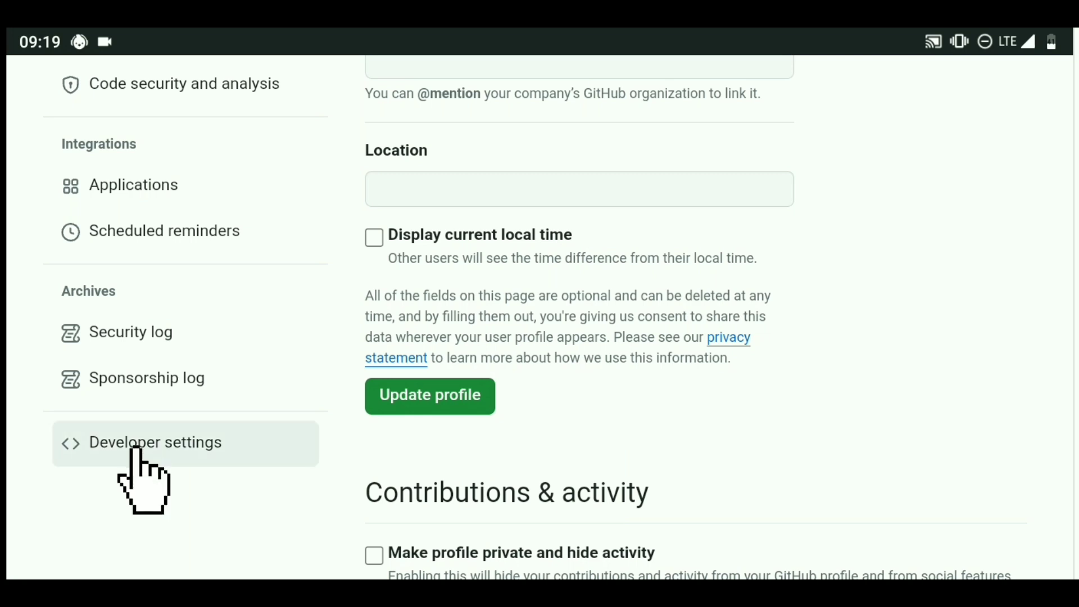
{"action": "left_click", "coordinate": [156, 441]}
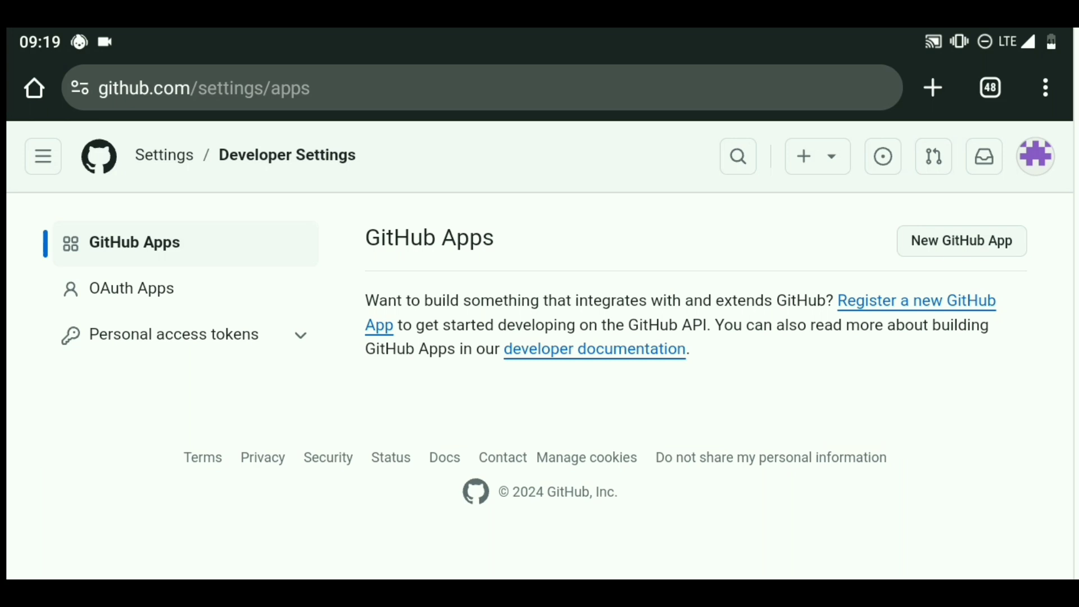
Under Personal access tokens, open Tokens (classic) and choose Generate new token (classic).
{"action": "left_click", "coordinate": [174, 334]}
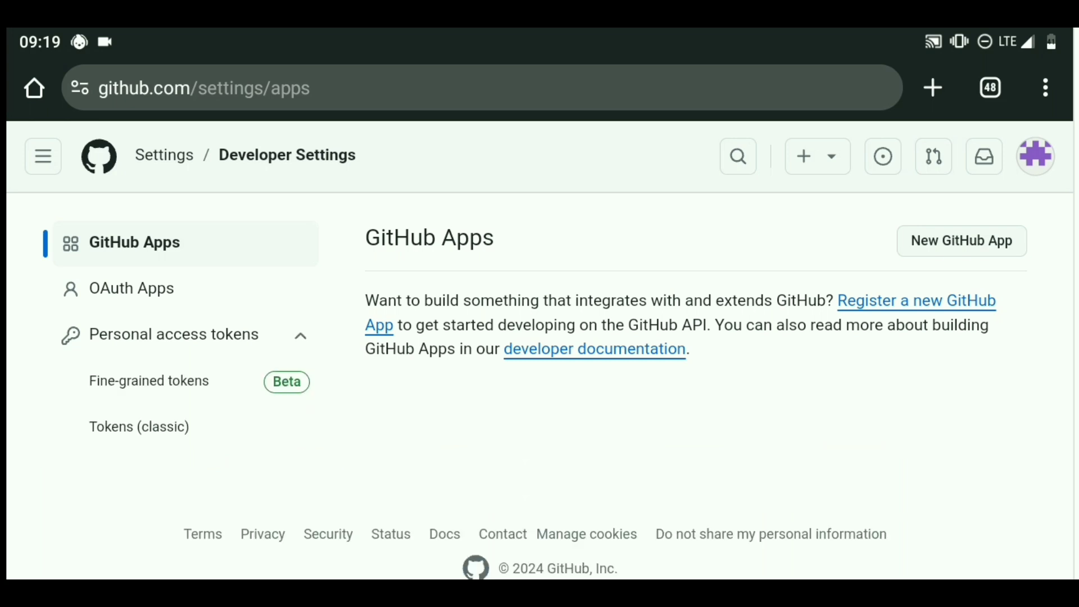
{"action": "left_click", "coordinate": [139, 426]}
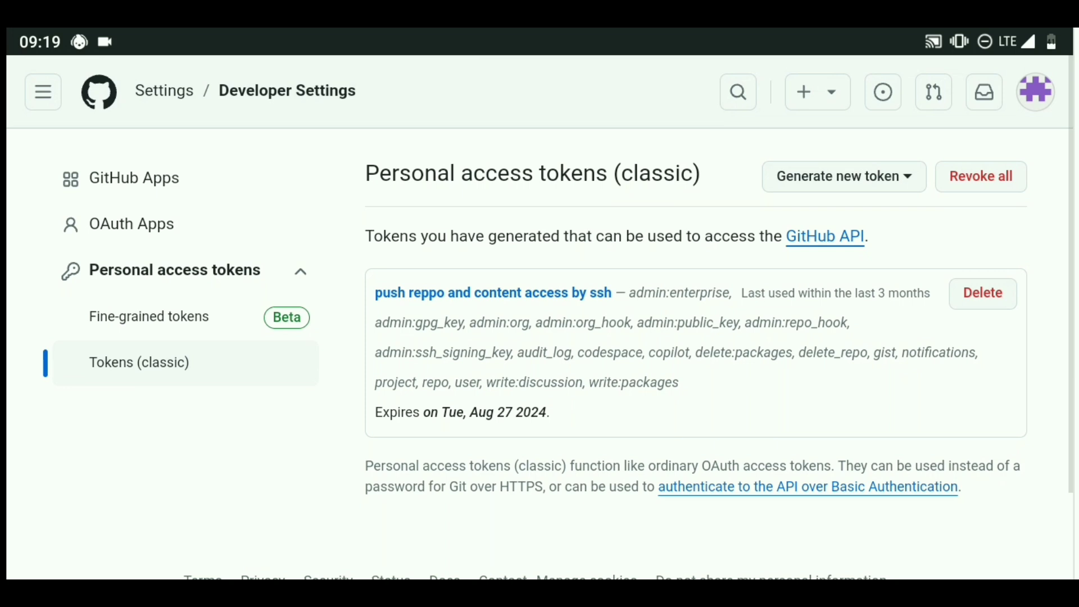
{"action": "left_click", "coordinate": [843, 176]}
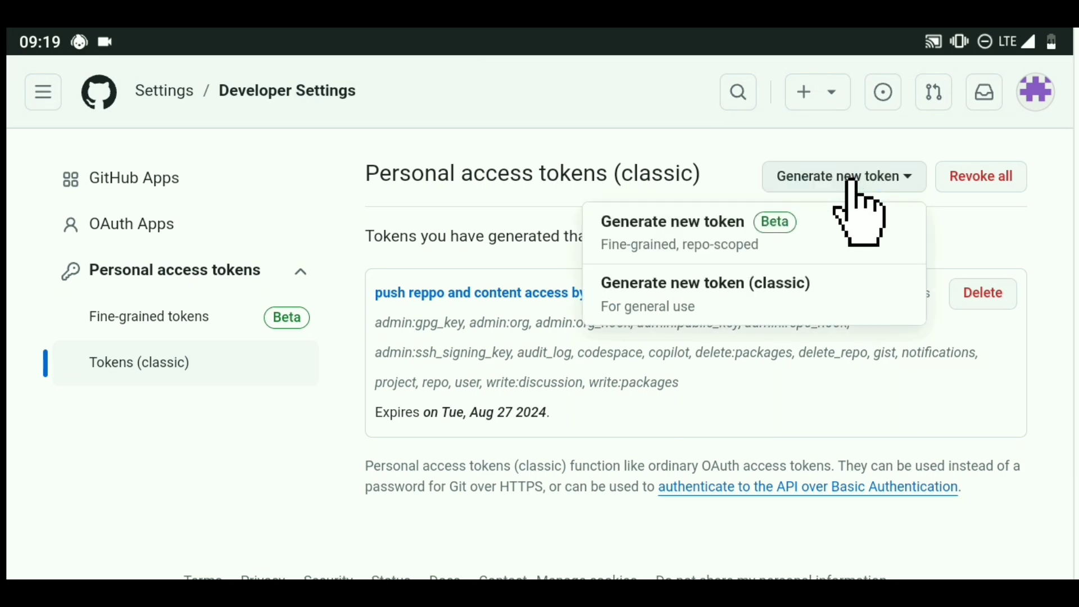
{"action": "left_click", "coordinate": [705, 282]}
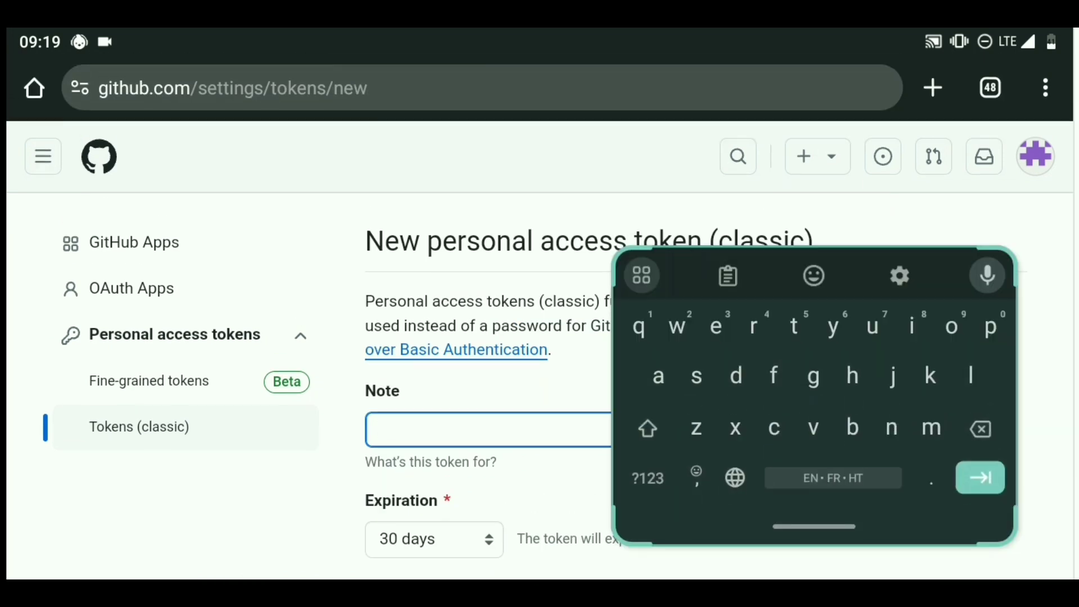
Give the token the note 'This is for my new computer'.
{"action": "left_click", "coordinate": [489, 429]}
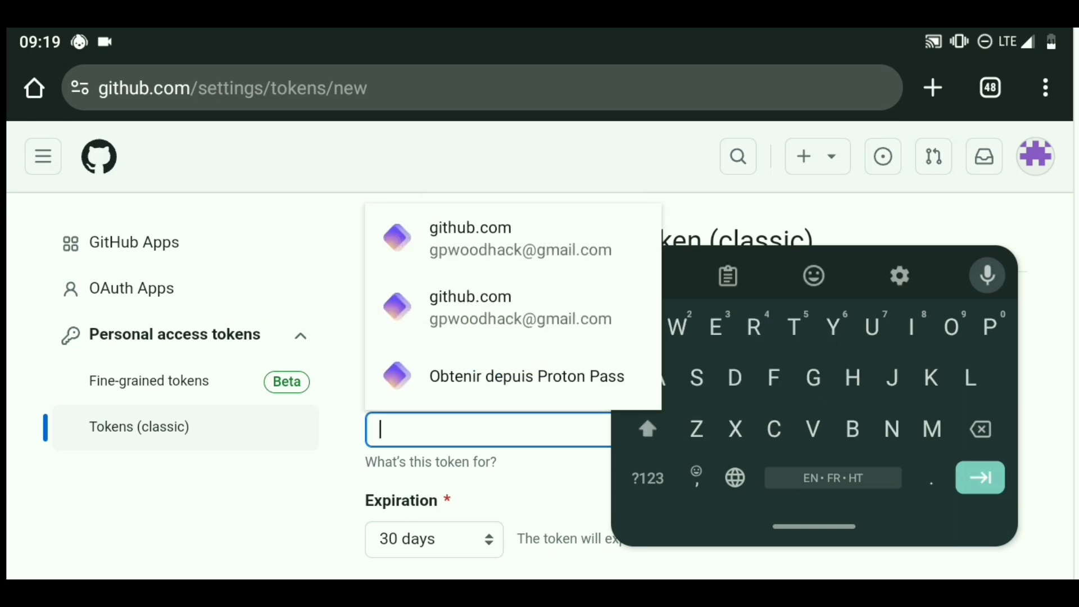
{"action": "type", "text": "This is"}
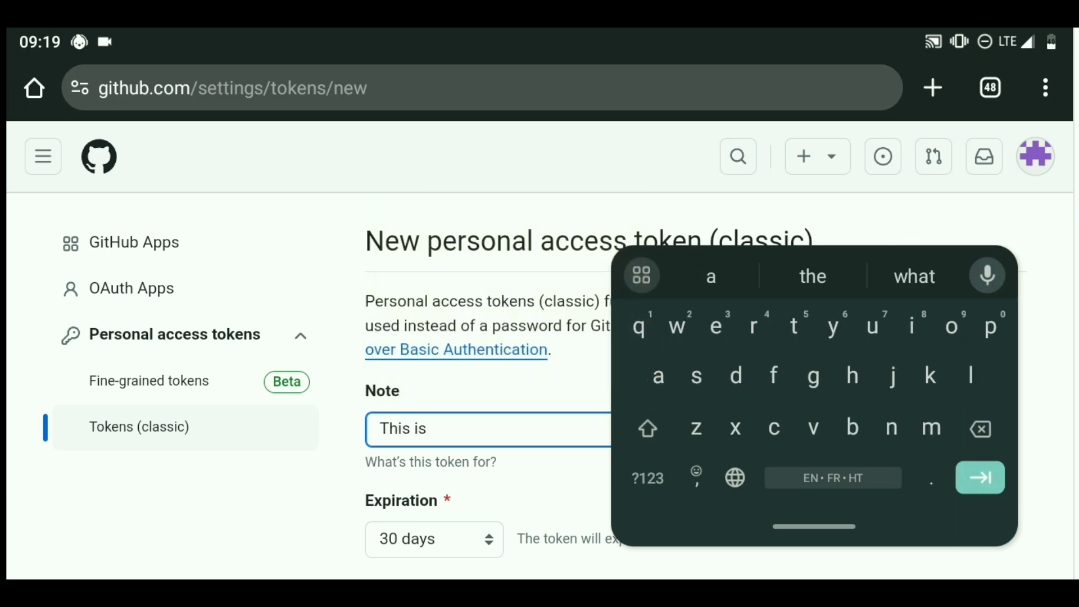
{"action": "type", "text": "for my n"}
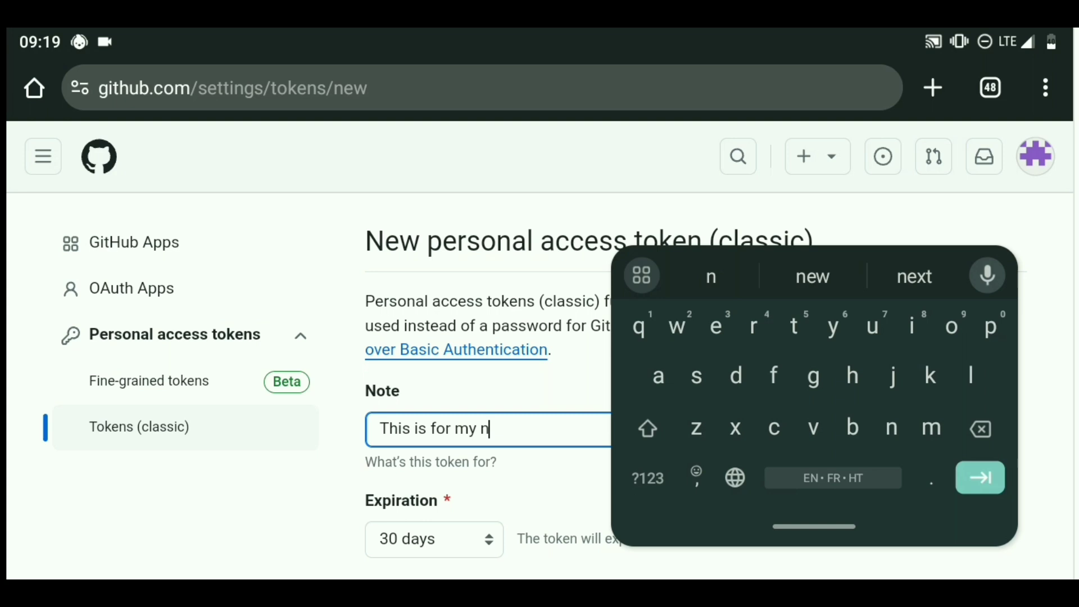
{"action": "type", "text": "ew pro"}
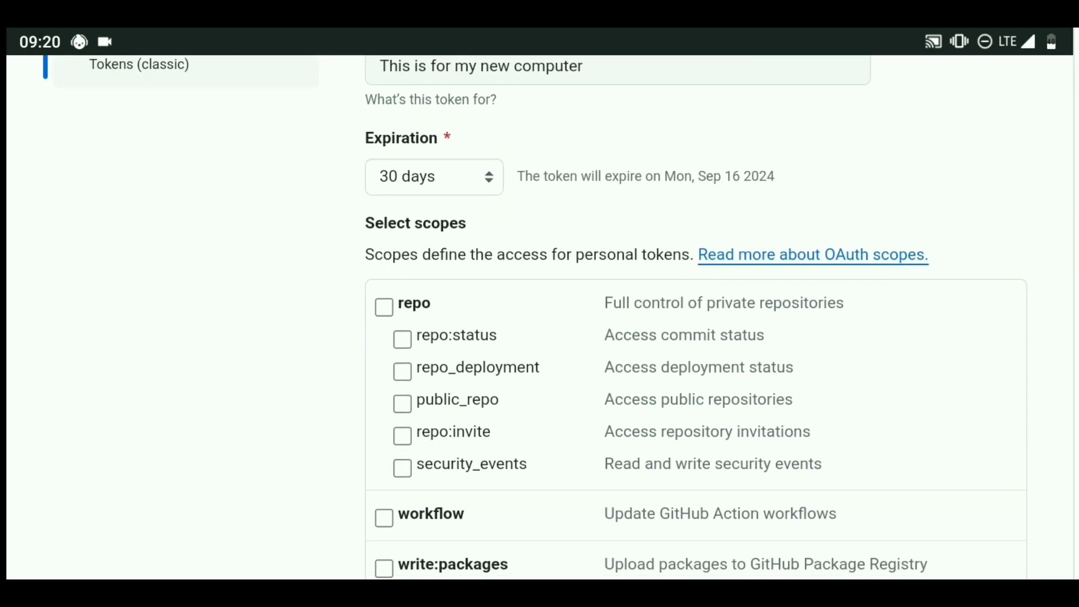
Grant all scopes, including full repo access, and generate the token.
{"action": "left_click", "coordinate": [434, 176]}
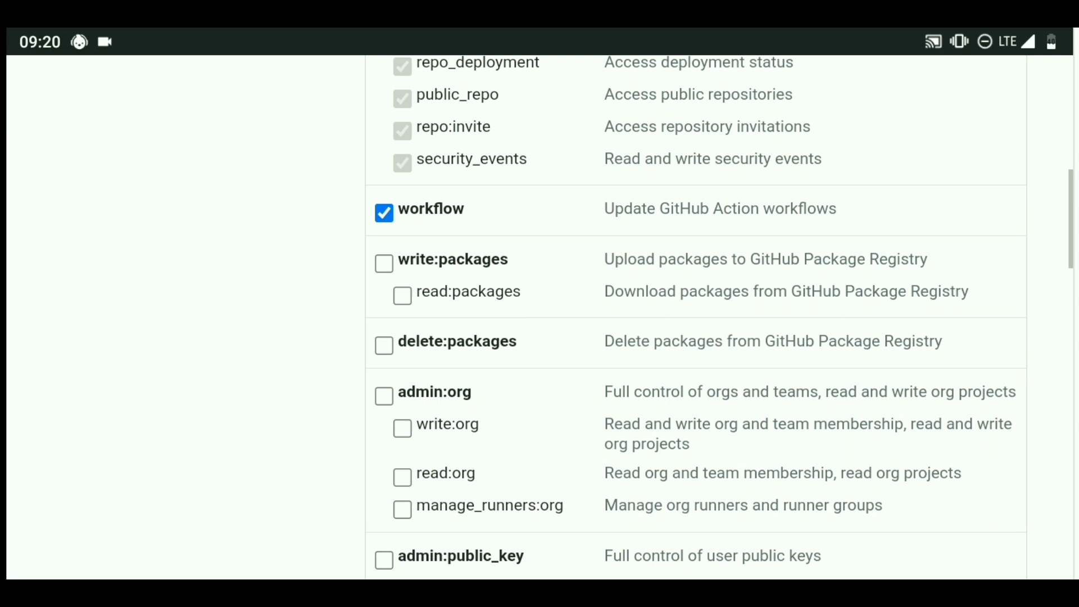
{"action": "scroll", "scroll_direction": "down", "scroll_amount": 3}
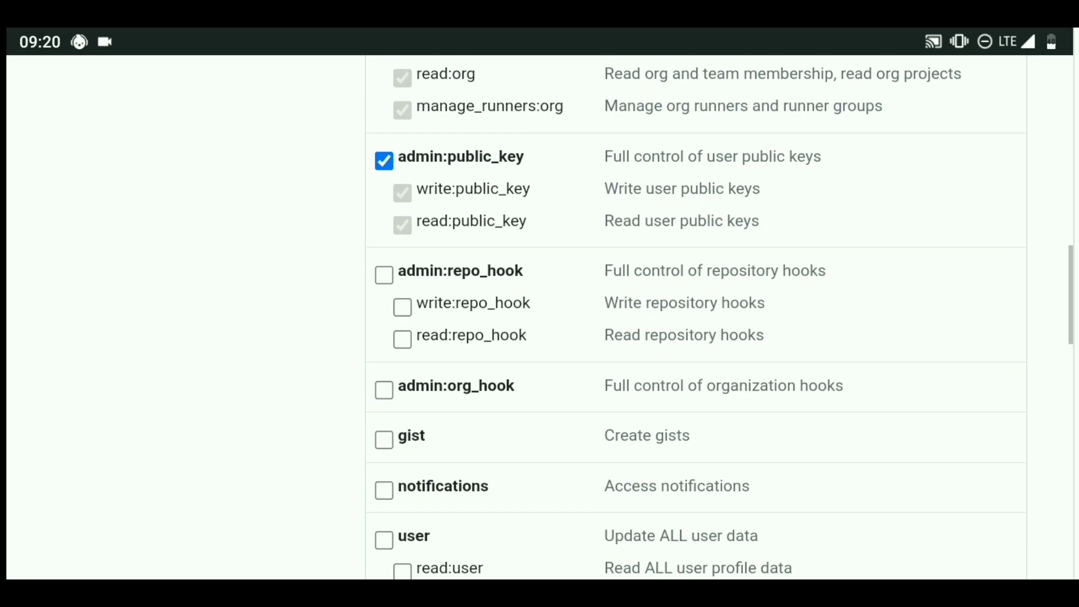
{"action": "scroll", "scroll_direction": "down", "scroll_amount": 3}
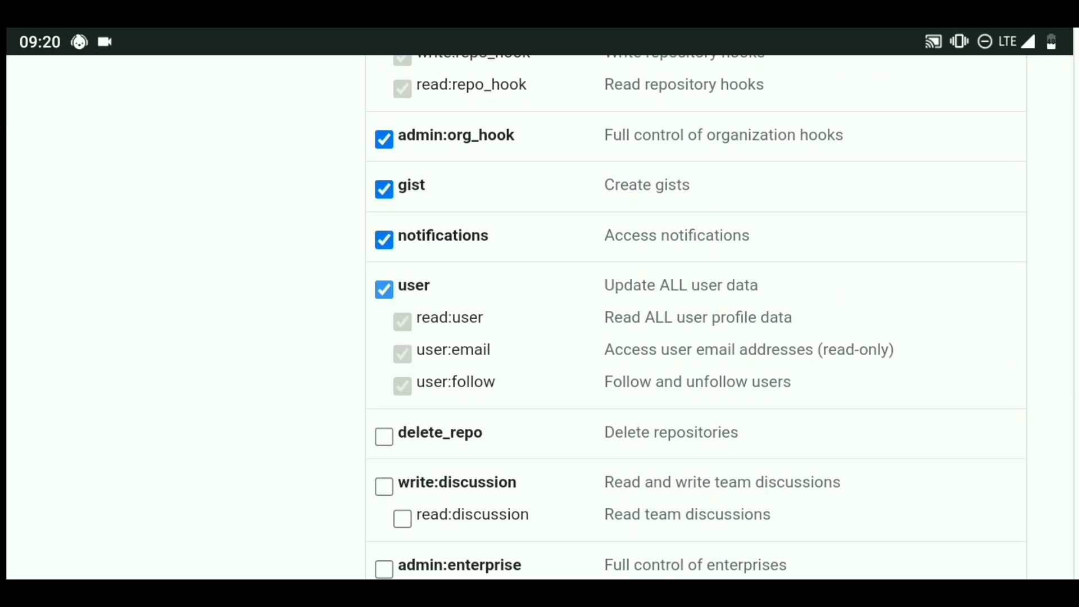
{"action": "scroll", "scroll_direction": "down", "scroll_amount": 3}
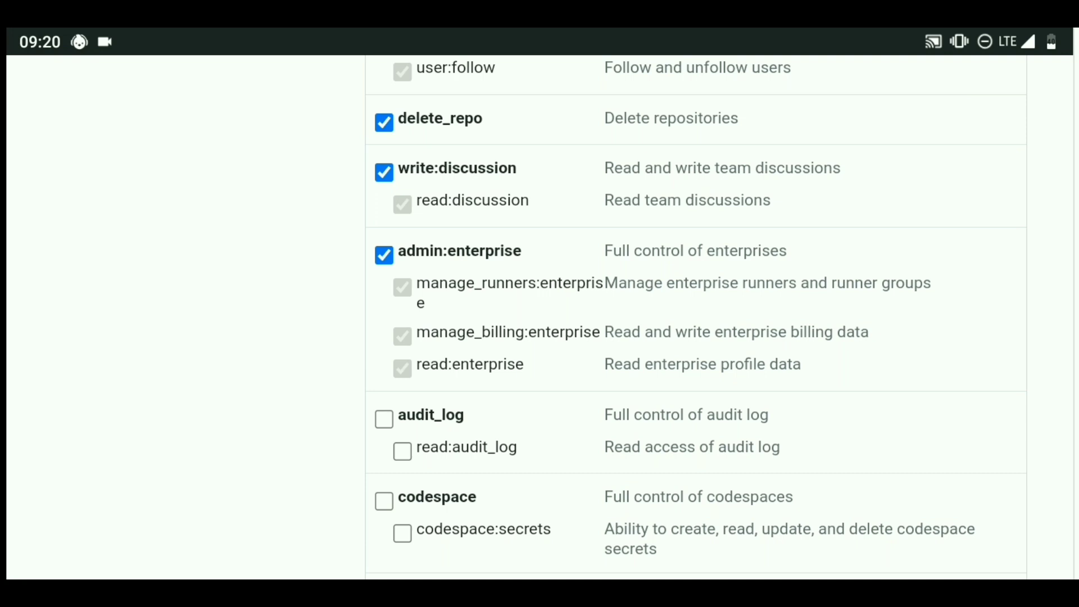
{"action": "scroll", "scroll_direction": "down", "scroll_amount": 3}
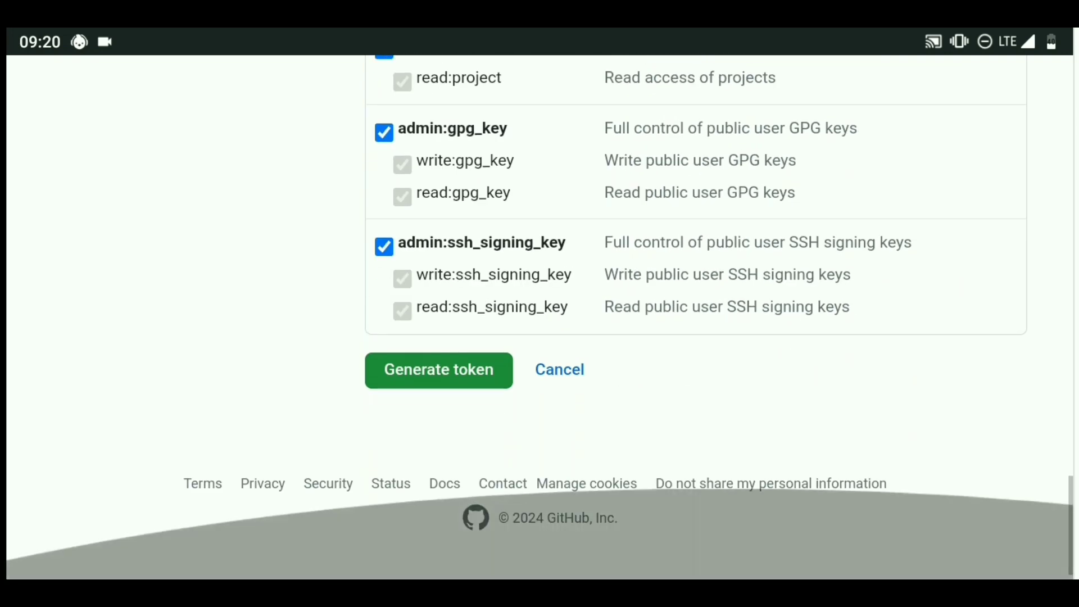
{"action": "left_click", "coordinate": [438, 370]}
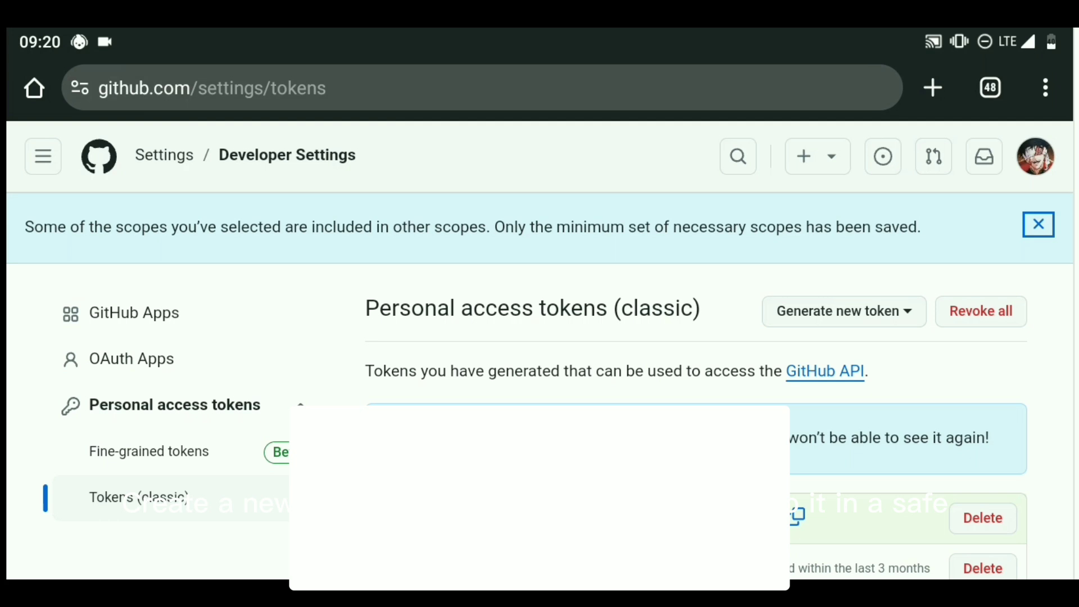
Paste the generated token into the 'NEW GIT TOKEN 17/8/24 EXP90' note.
{"action": "scroll", "scroll_direction": "down", "scroll_amount": 3}
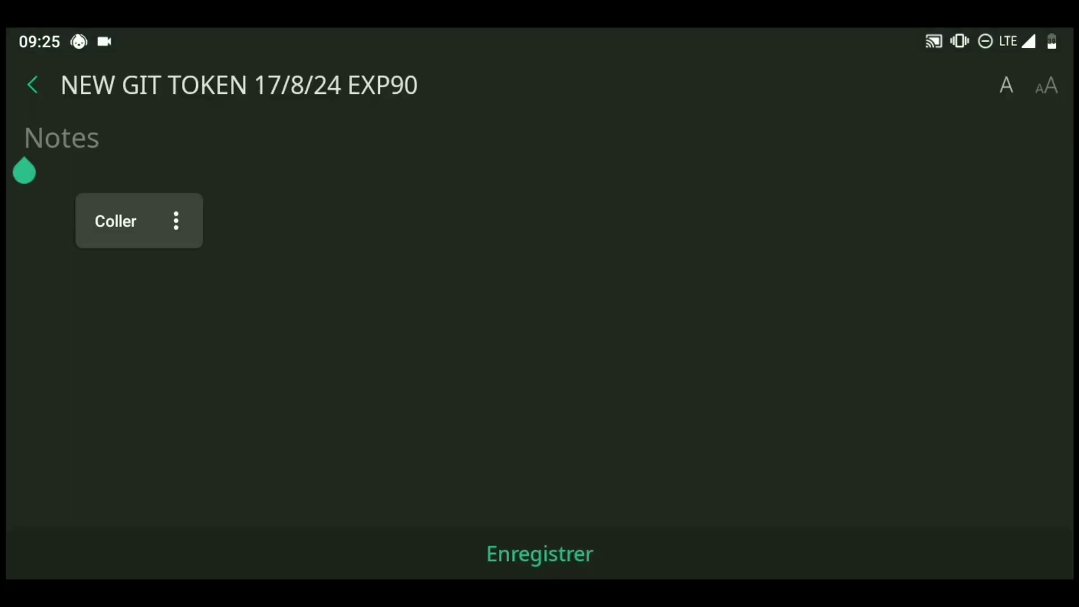
{"action": "left_click", "coordinate": [115, 221]}
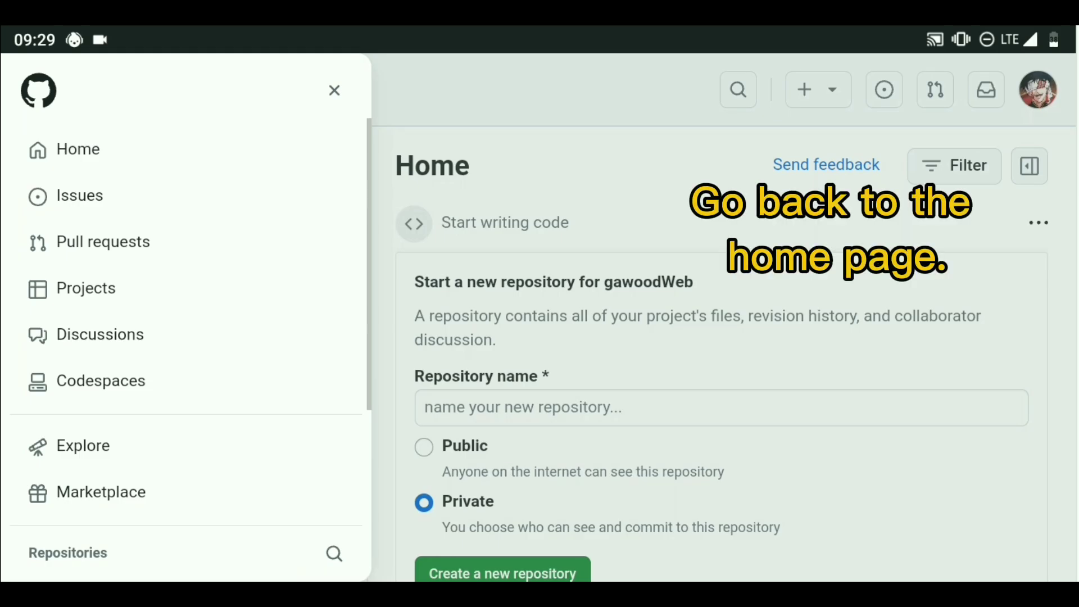
From the dashboard, name the repository your-project-name and create it as public.
{"action": "left_click", "coordinate": [334, 90]}
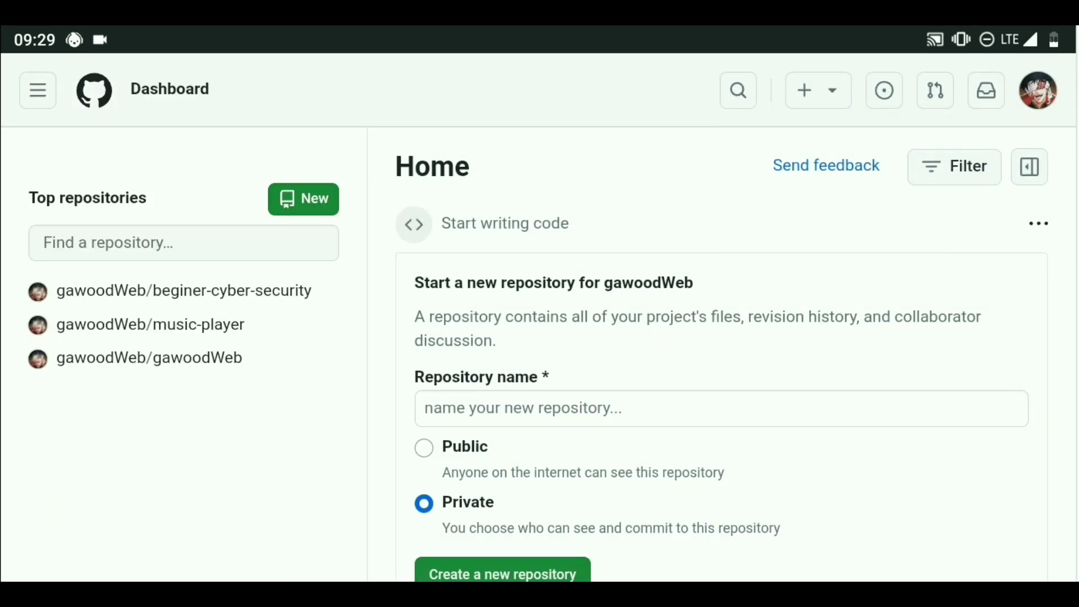
{"action": "left_click", "coordinate": [721, 408]}
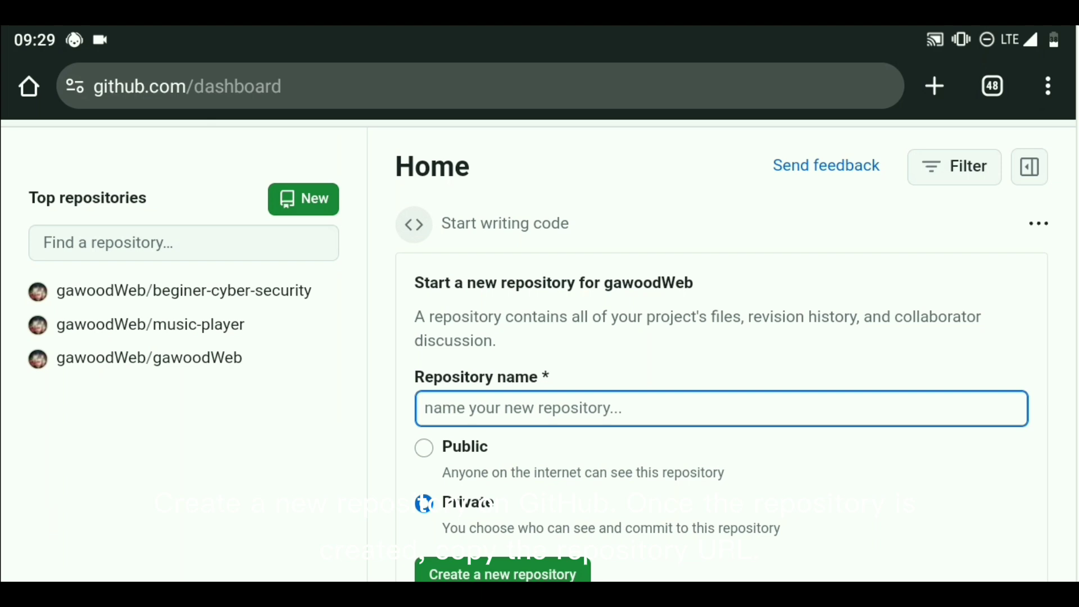
{"action": "left_click", "coordinate": [721, 407]}
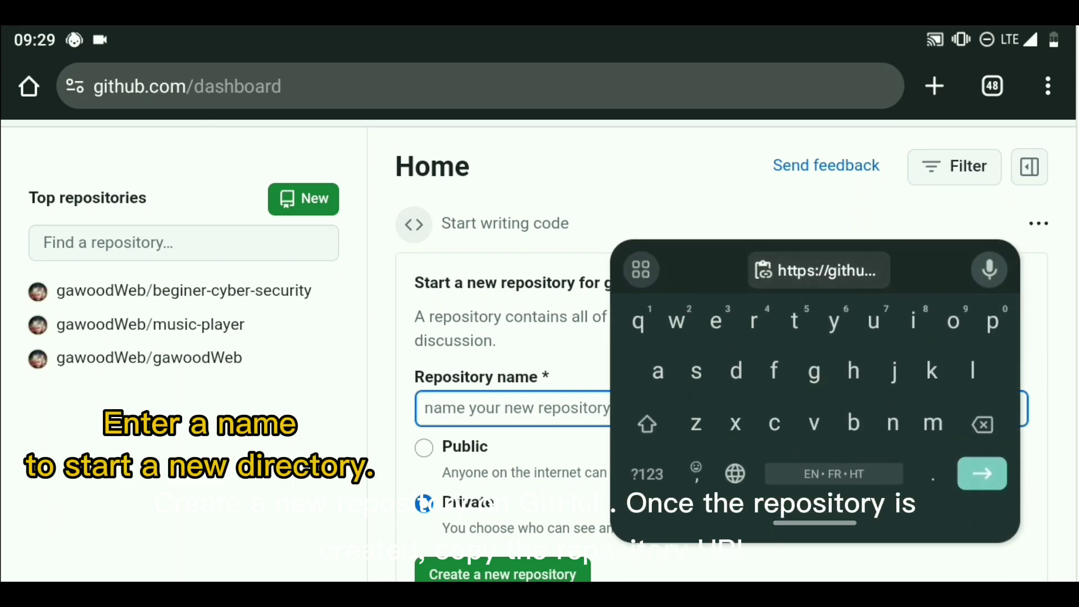
{"action": "type", "text": "your"}
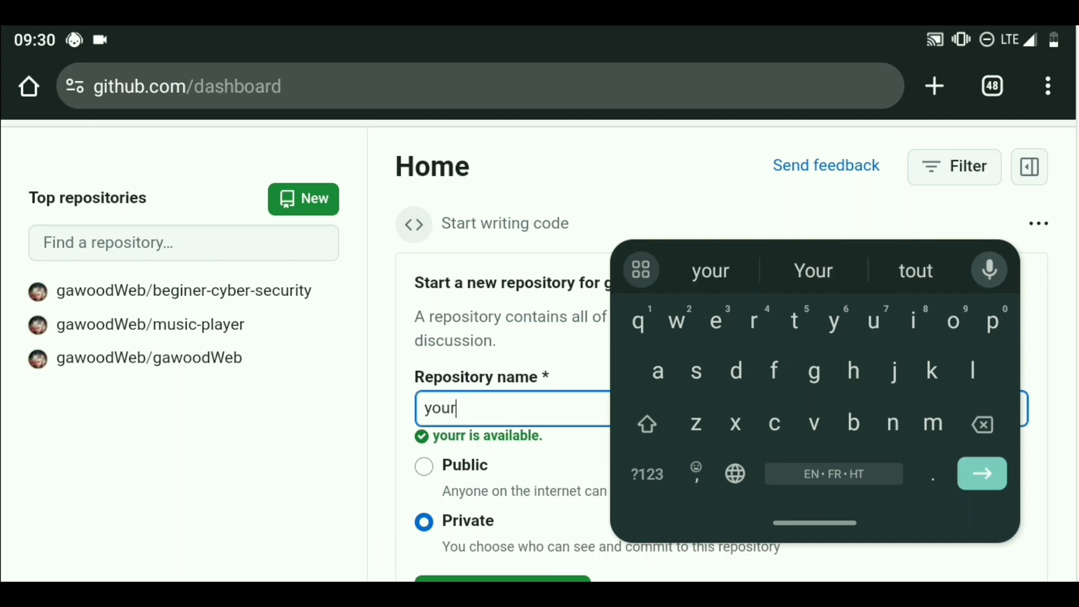
{"action": "type", "text": "-"}
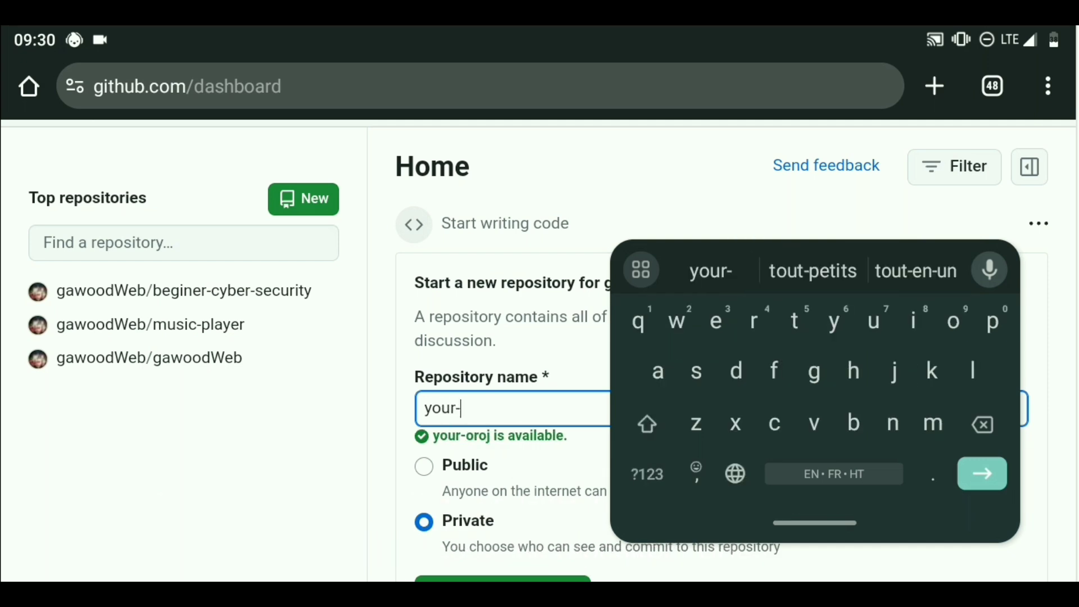
{"action": "type", "text": "project"}
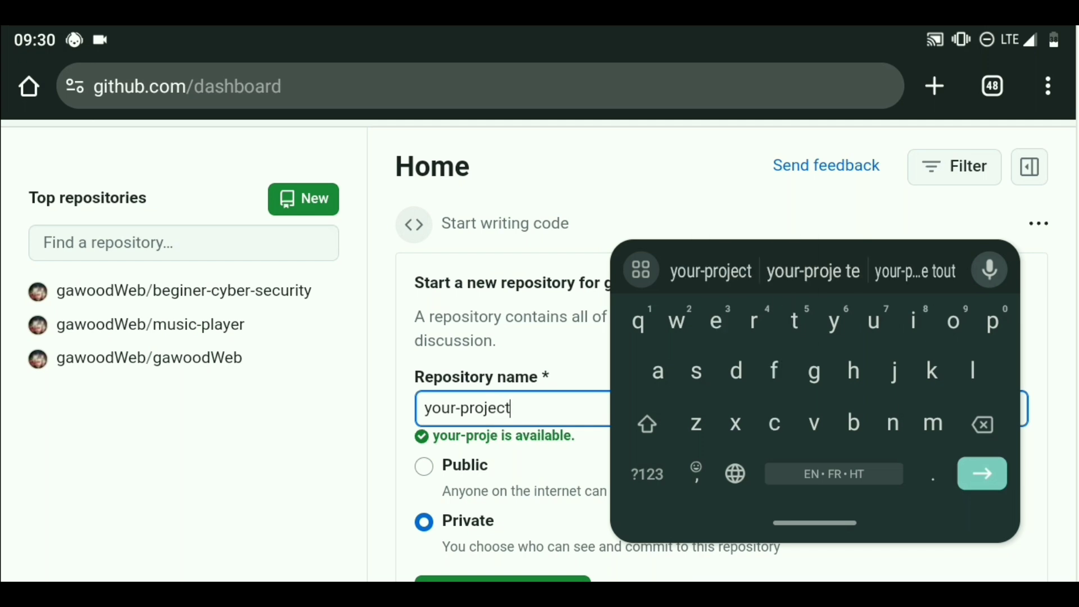
{"action": "type", "text": "-"}
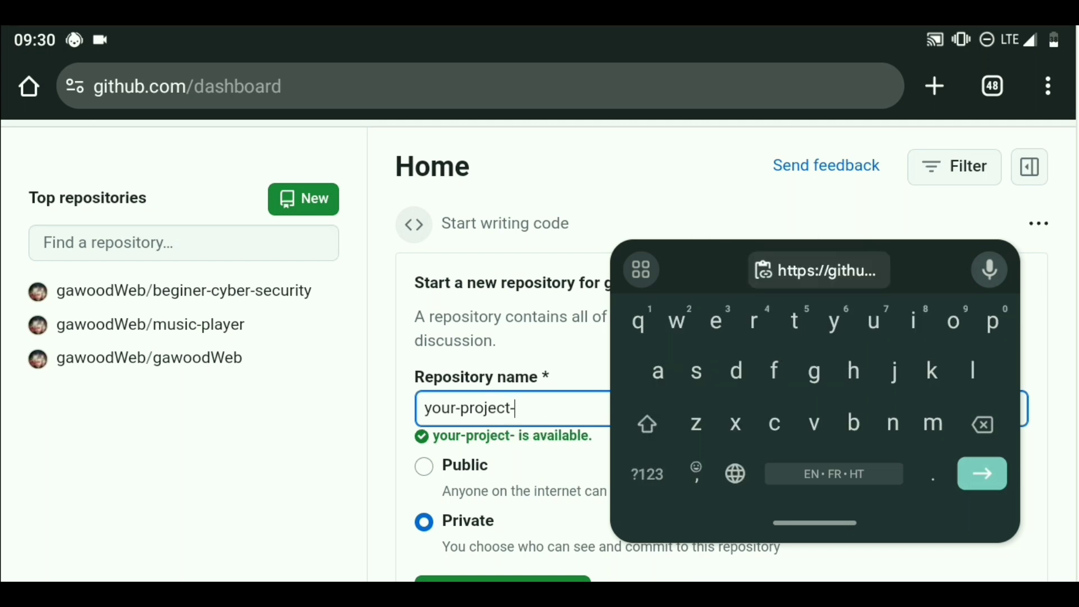
{"action": "type", "text": "nam"}
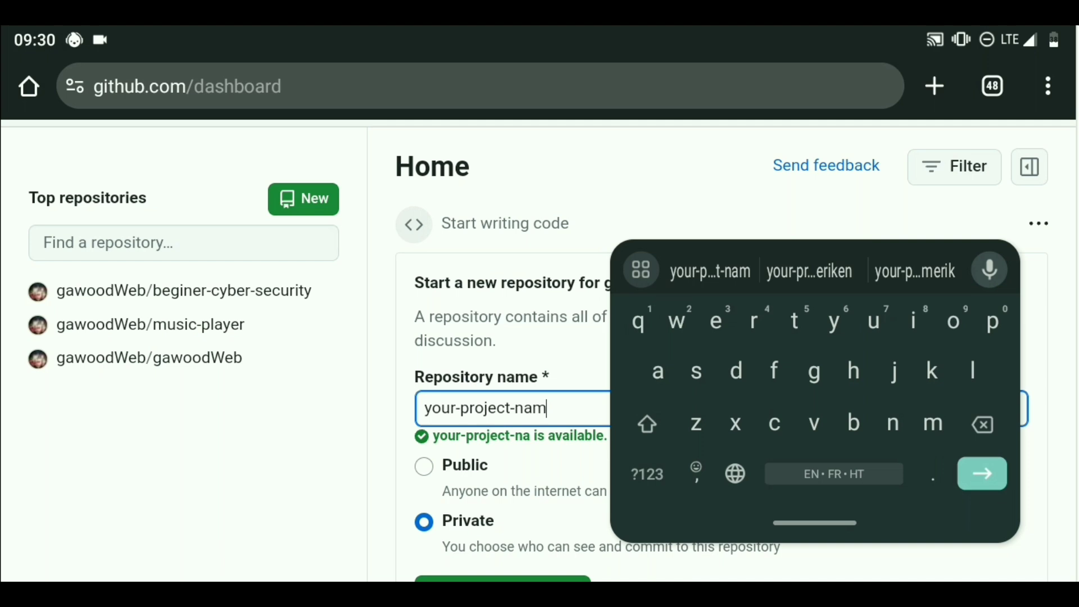
{"action": "type", "text": "e"}
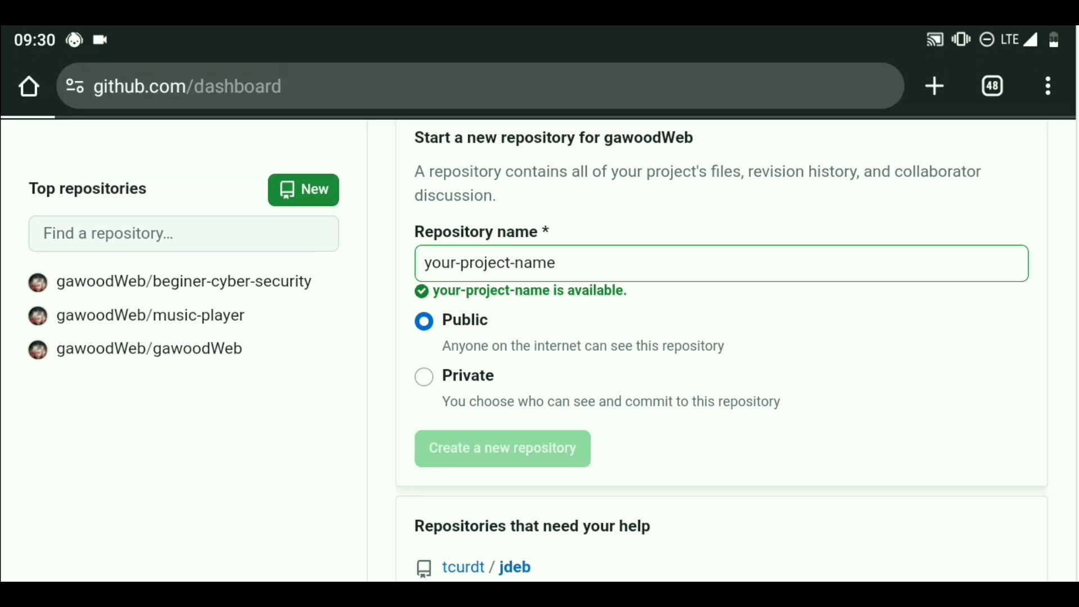
{"action": "left_click", "coordinate": [502, 448]}
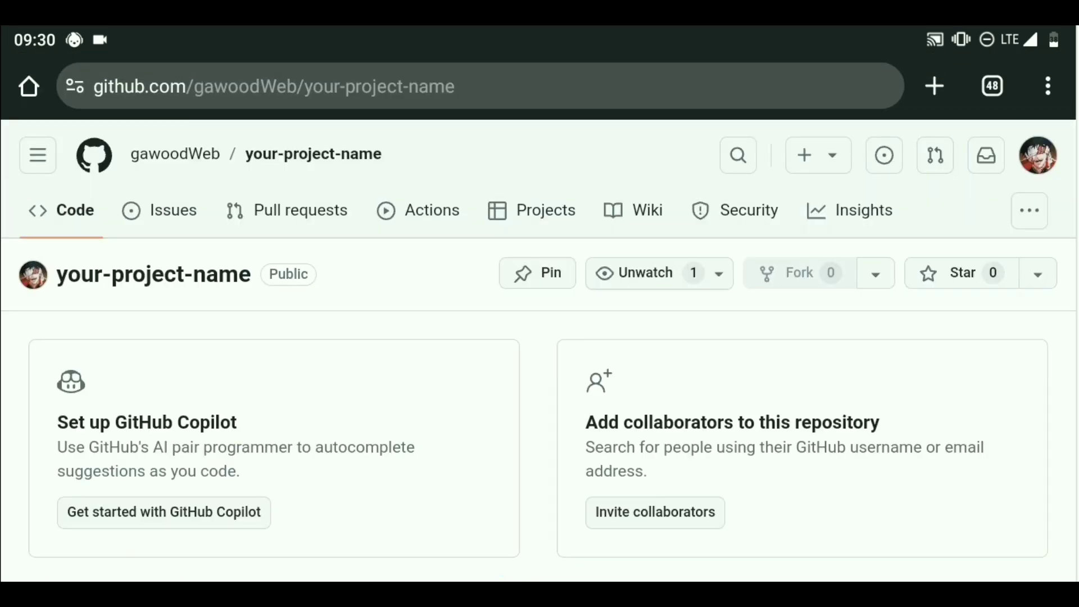
Scroll to Quick setup and copy the repository's HTTPS URL.
{"action": "scroll", "scroll_direction": "down", "scroll_amount": 3}
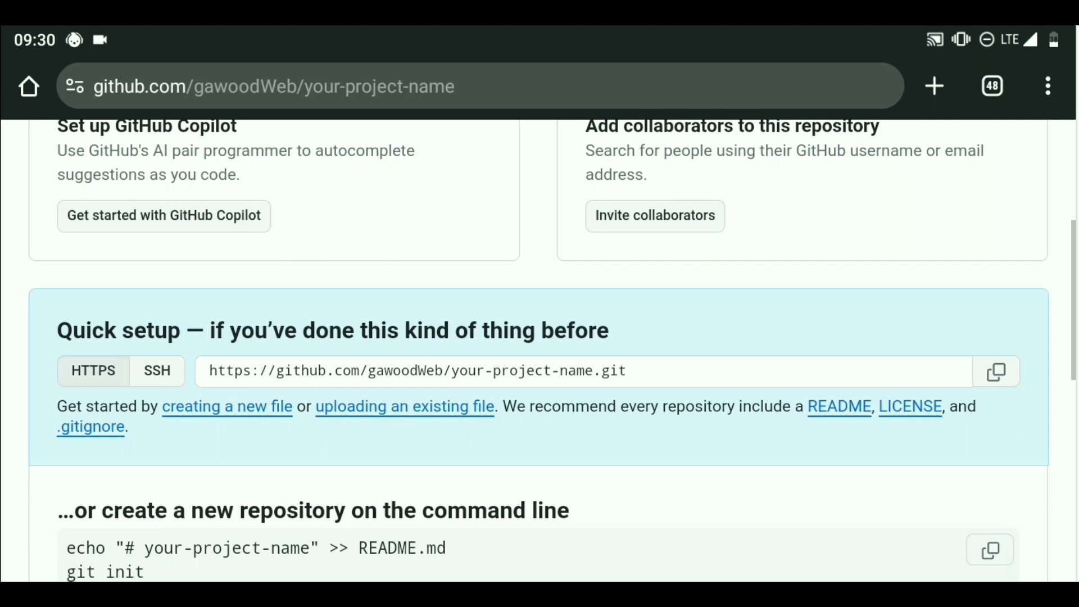
{"action": "scroll", "scroll_direction": "down", "scroll_amount": 3}
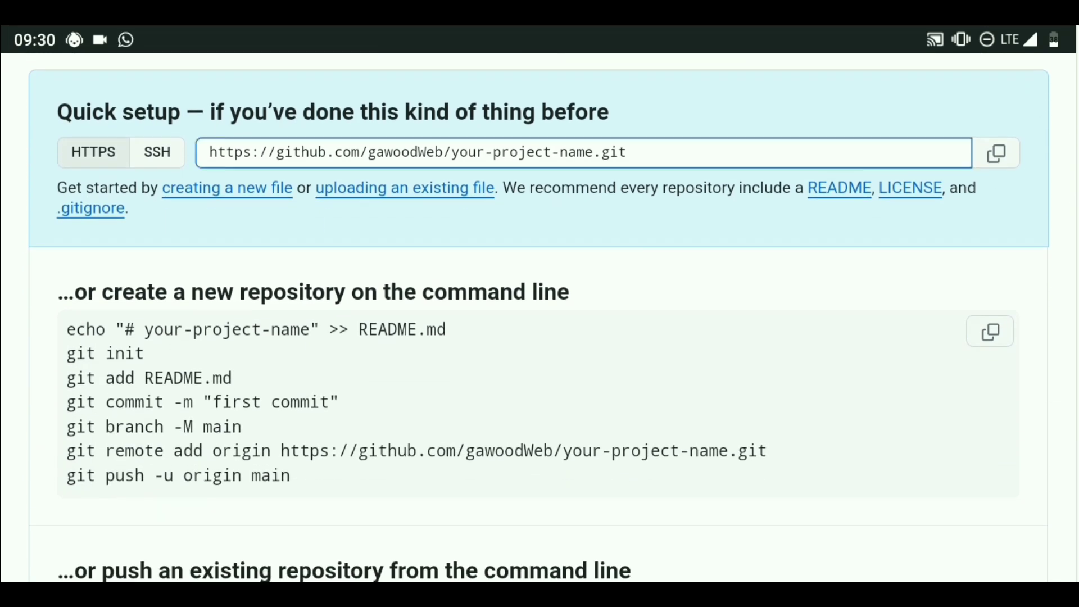
{"action": "left_click", "coordinate": [580, 152]}
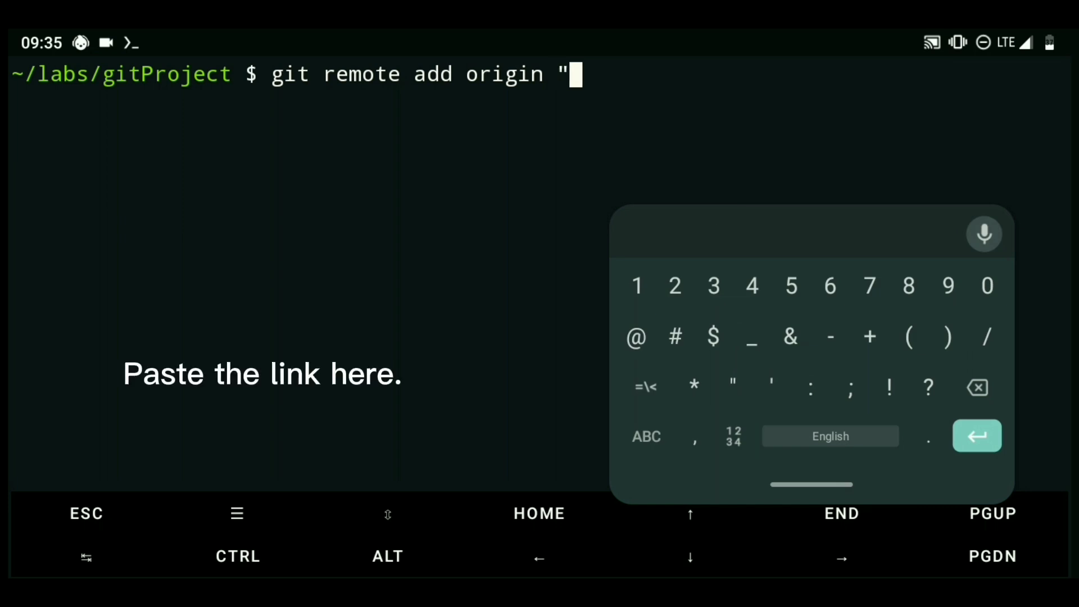
Add the your-project-name.git URL as origin and push master as user gawoodWeb.
{"action": "type", "text": "https://github.com/gawoodWeb/your-project-name.git\""}
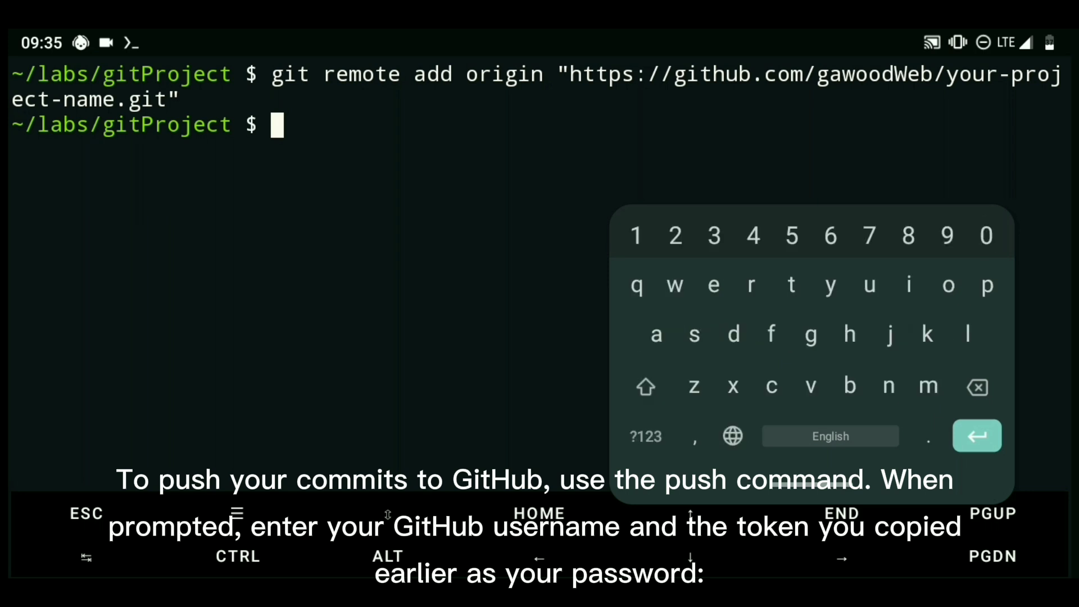
{"action": "type", "text": "git push"}
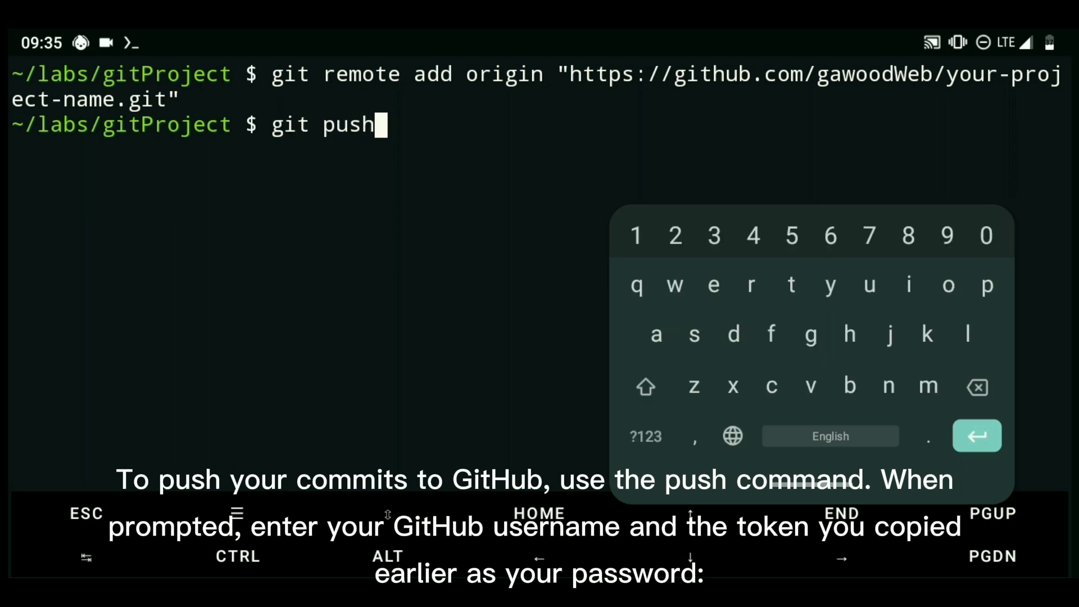
{"action": "type", "text": "-u origin m"}
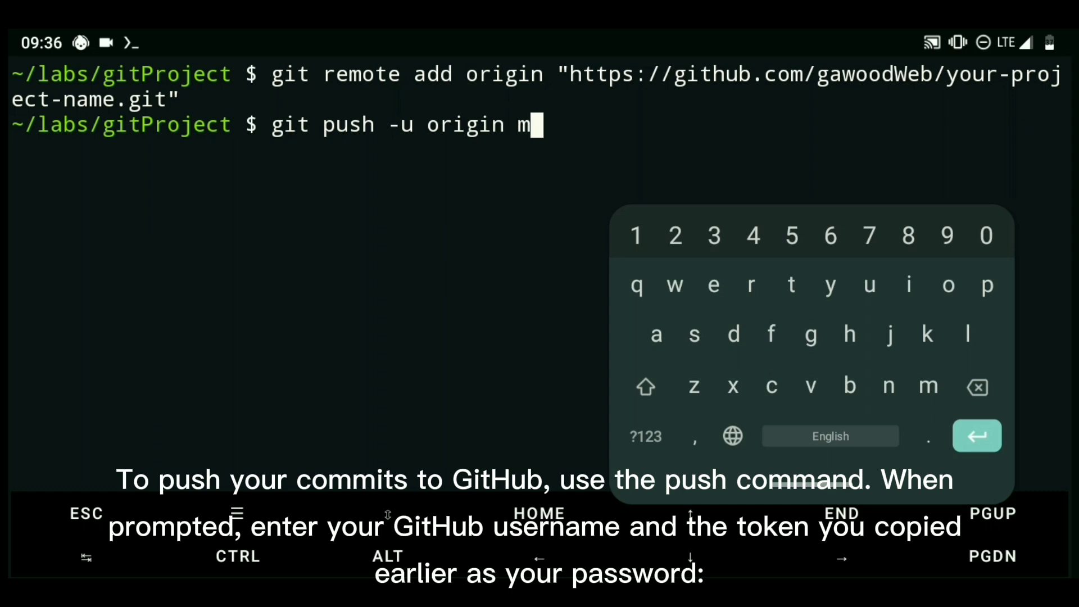
{"action": "type", "text": "aster"}
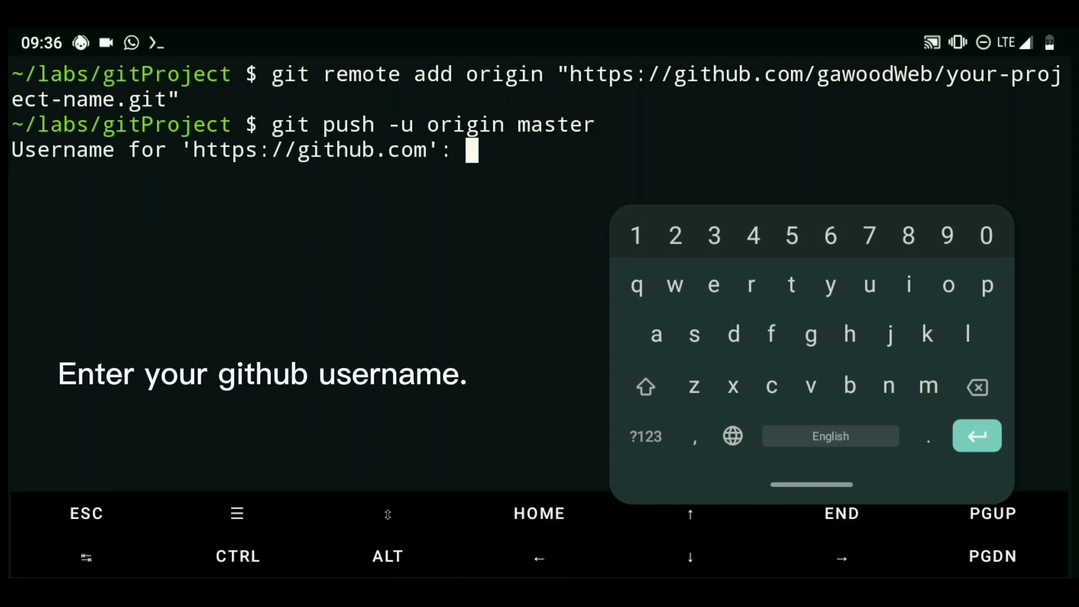
{"action": "type", "text": "gawoo"}
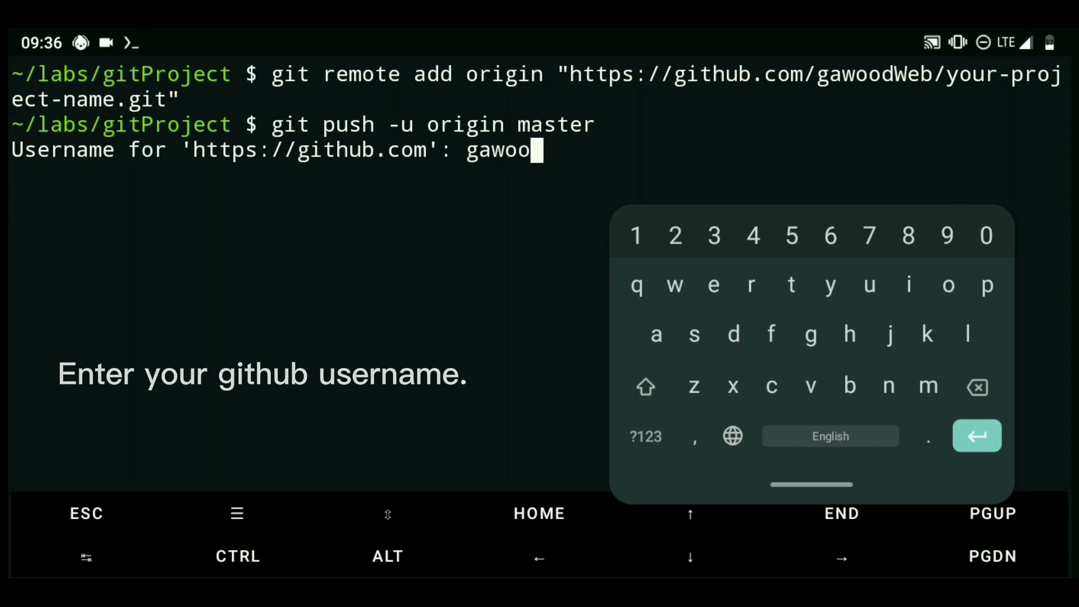
{"action": "type", "text": "dWeb"}
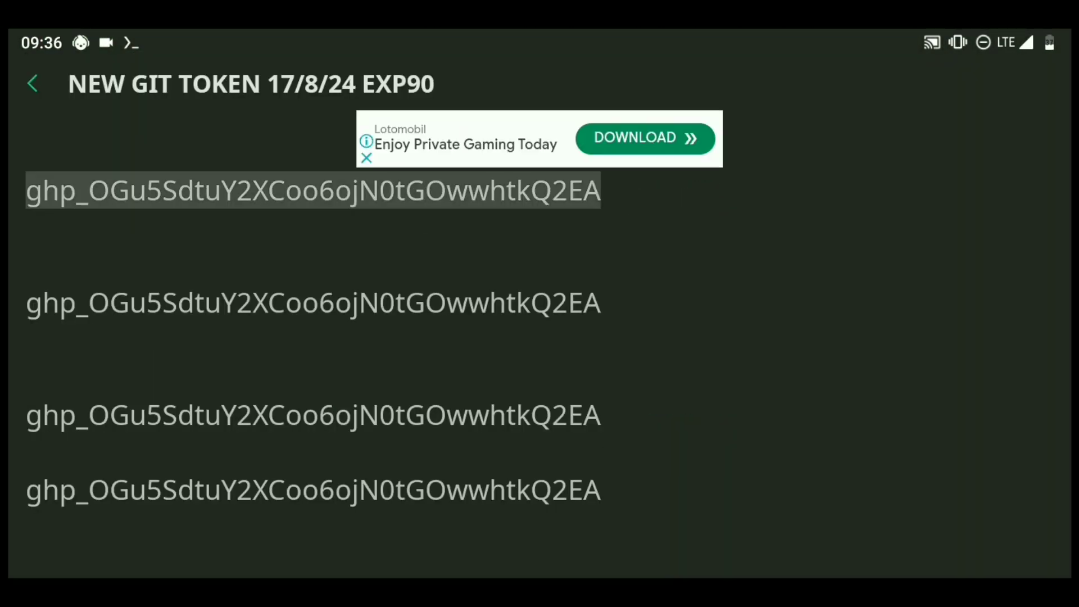
Select the saved GitHub token in the note to copy it.
{"action": "double_click", "coordinate": [313, 190]}
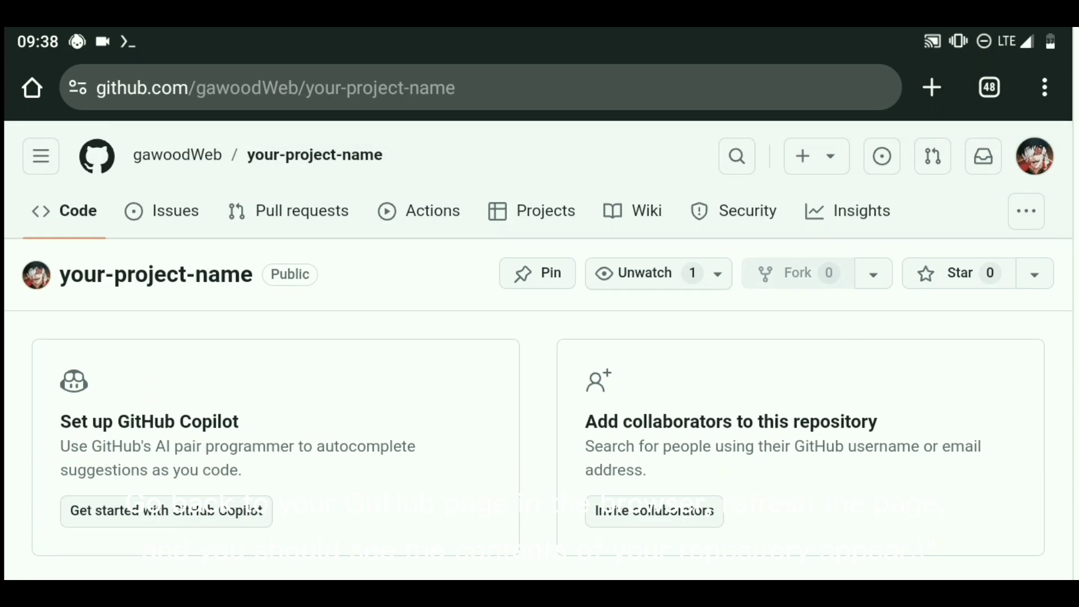
Reload the your-project-name repository page to list README.md and index.html from First Commit.
{"action": "left_click", "coordinate": [1044, 88]}
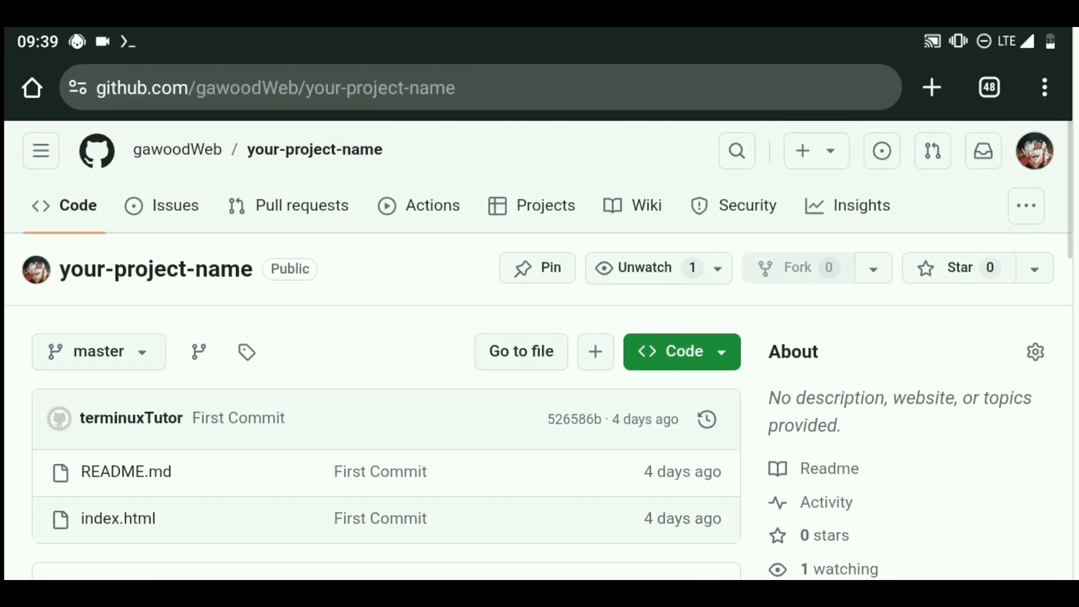
{"action": "scroll", "scroll_direction": "down", "scroll_amount": 3}
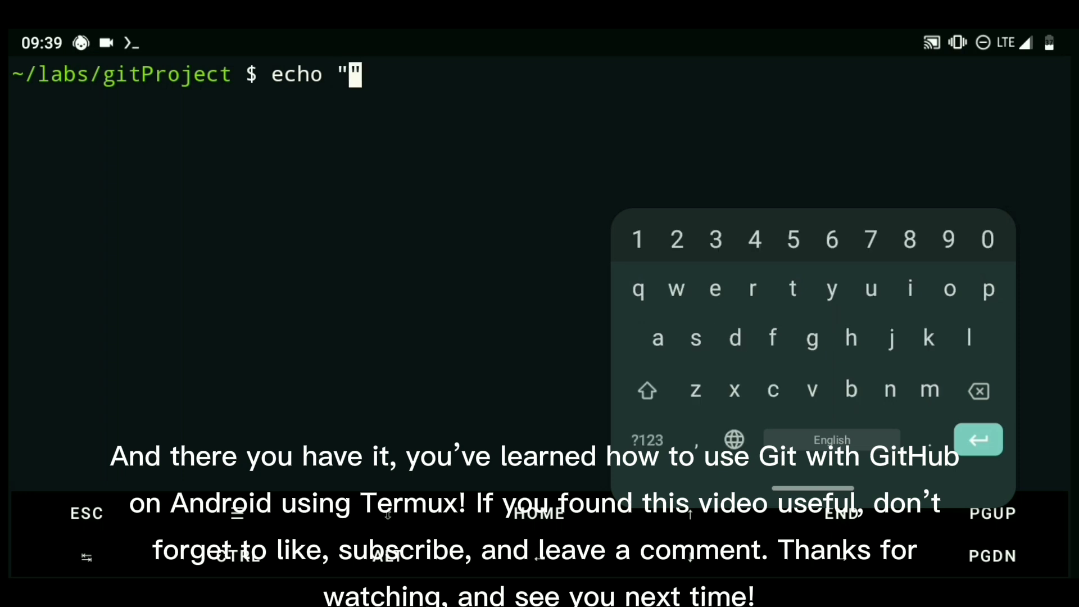
{"action": "type", "text": "THAN"}
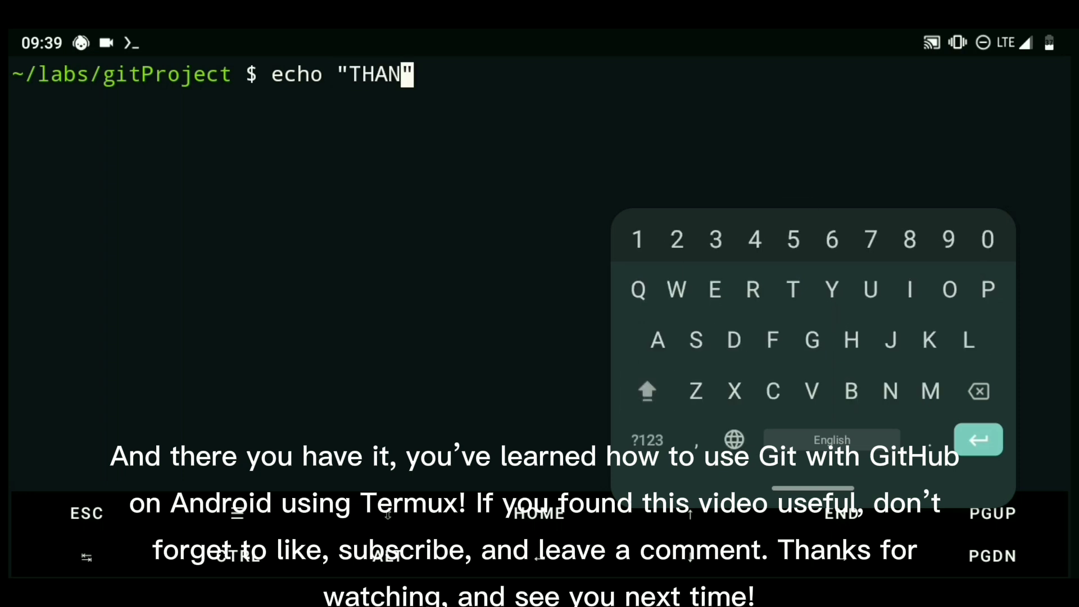